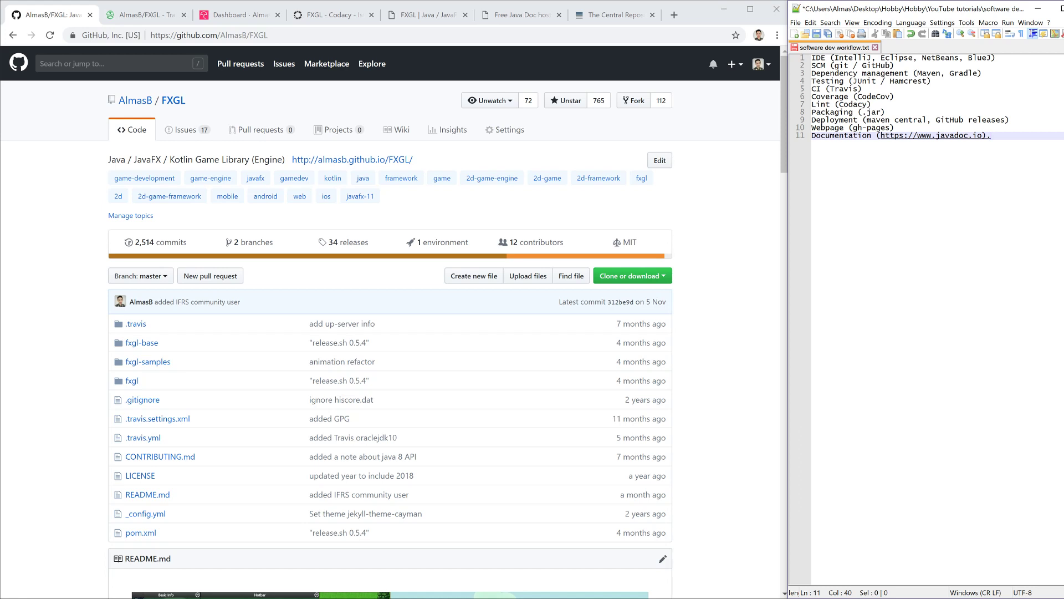
Step: Delete the trailing period after the javadoc.io link, then pick out the SCM (git / GitHub) line
{"action": "left_click", "coordinate": [990, 135]}
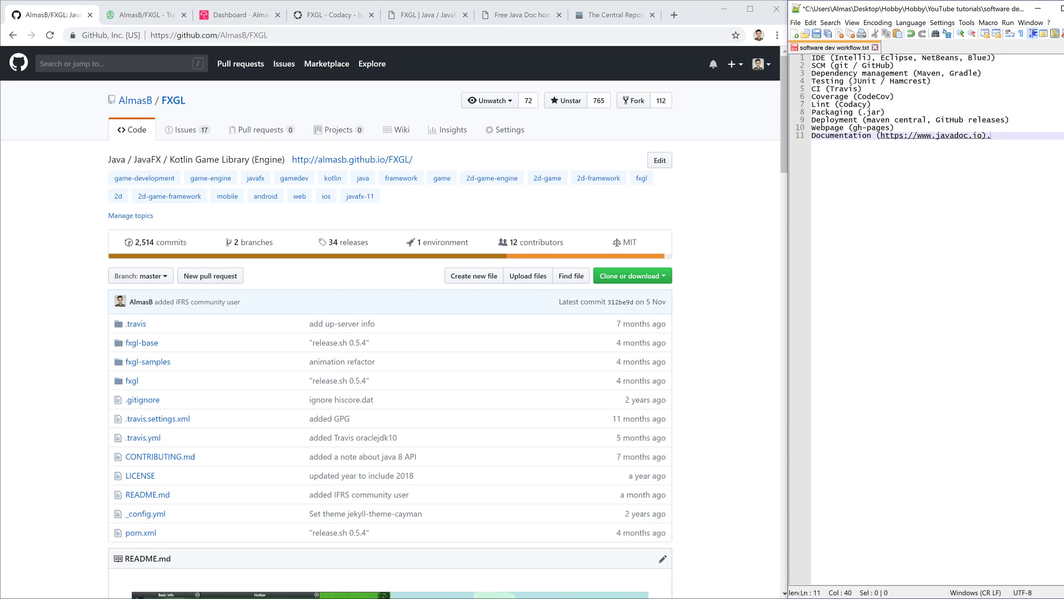
{"action": "key", "text": "Backspace"}
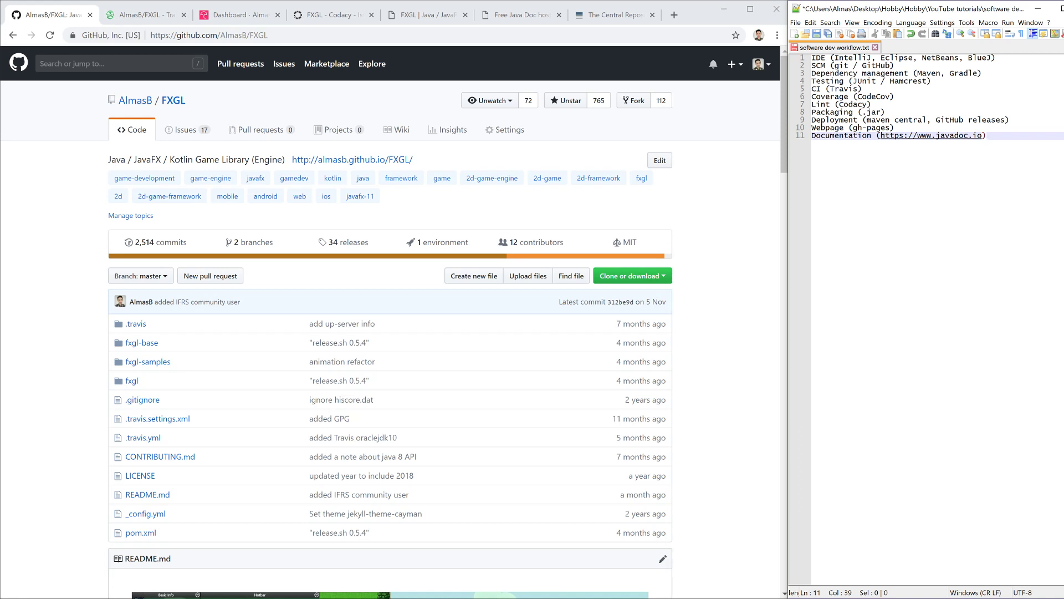
{"action": "left_click", "coordinate": [987, 136]}
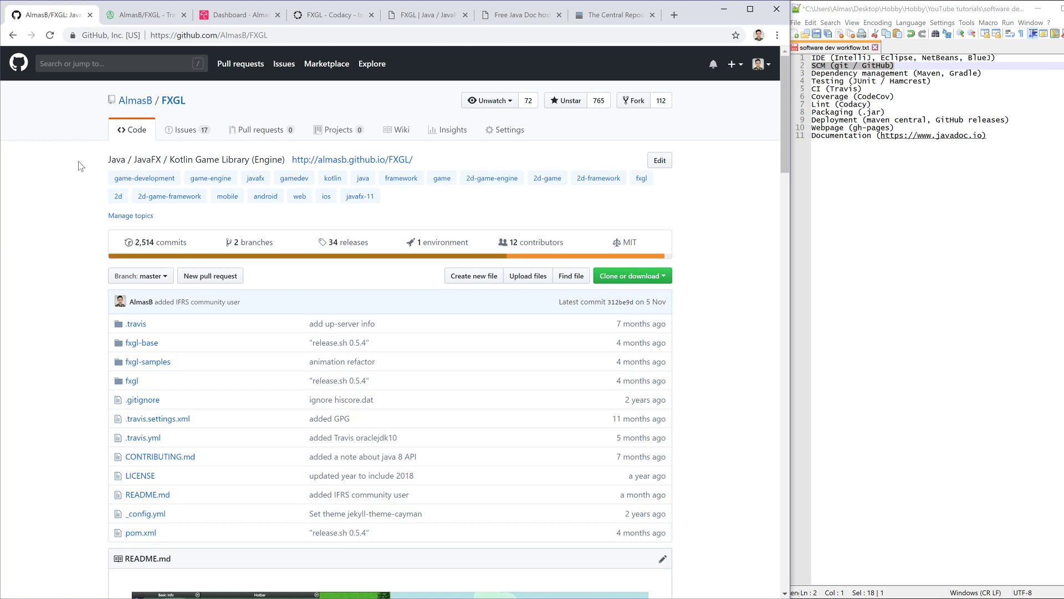
{"action": "mouse_move", "coordinate": [97, 102]}
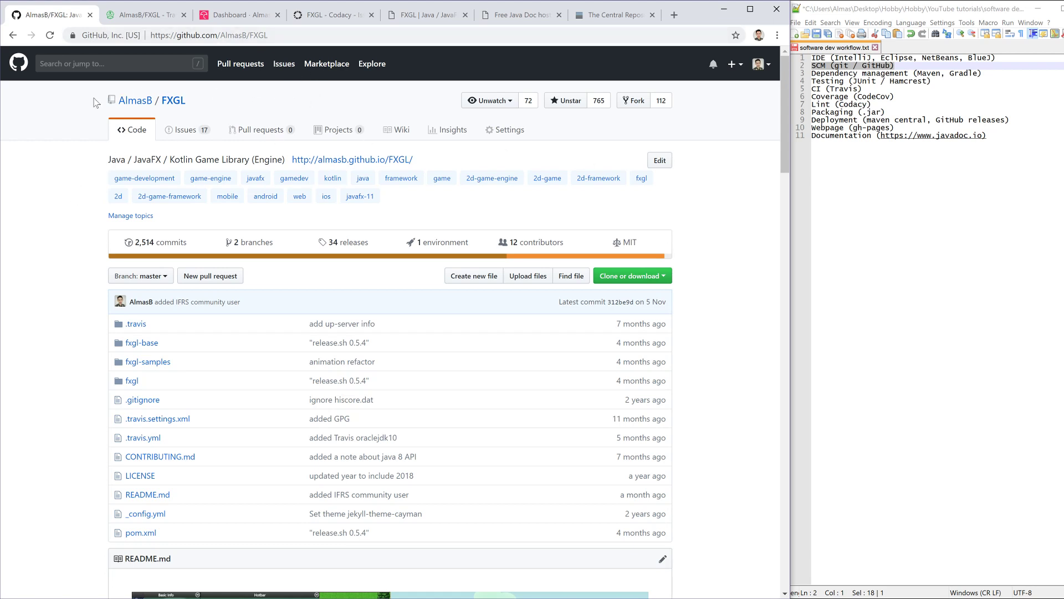
{"action": "mouse_move", "coordinate": [73, 266]}
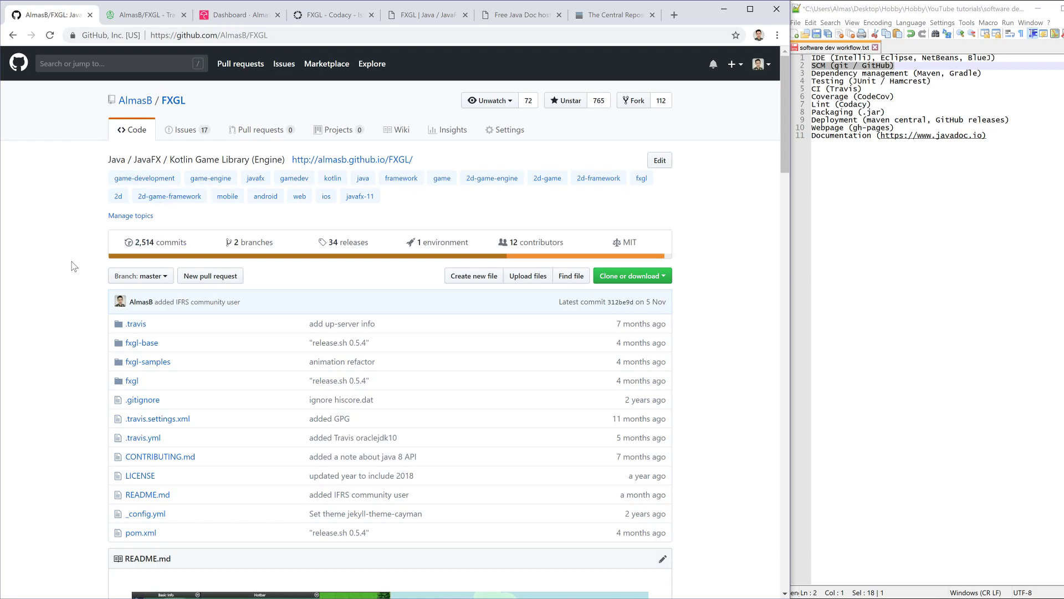
{"action": "scroll", "scroll_direction": "down", "scroll_amount": 3}
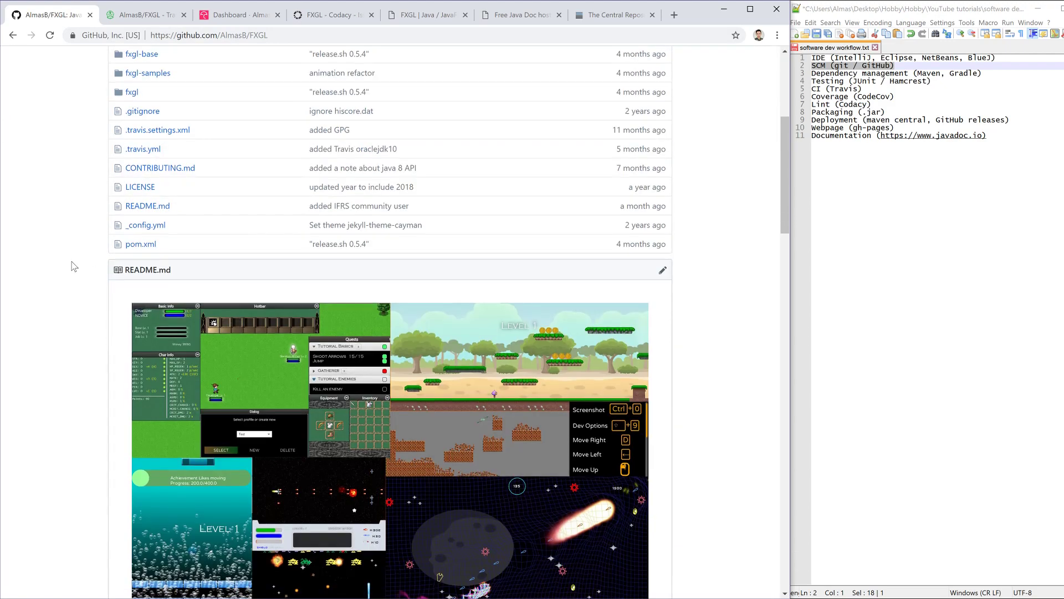
{"action": "scroll", "scroll_direction": "down", "scroll_amount": 3}
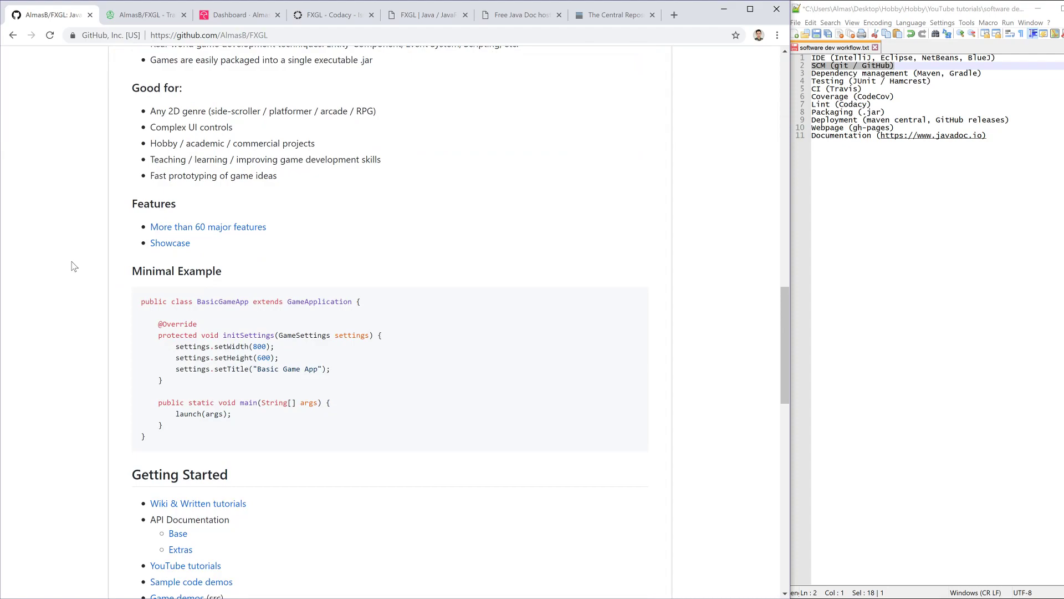
{"action": "scroll", "scroll_direction": "down", "scroll_amount": 3}
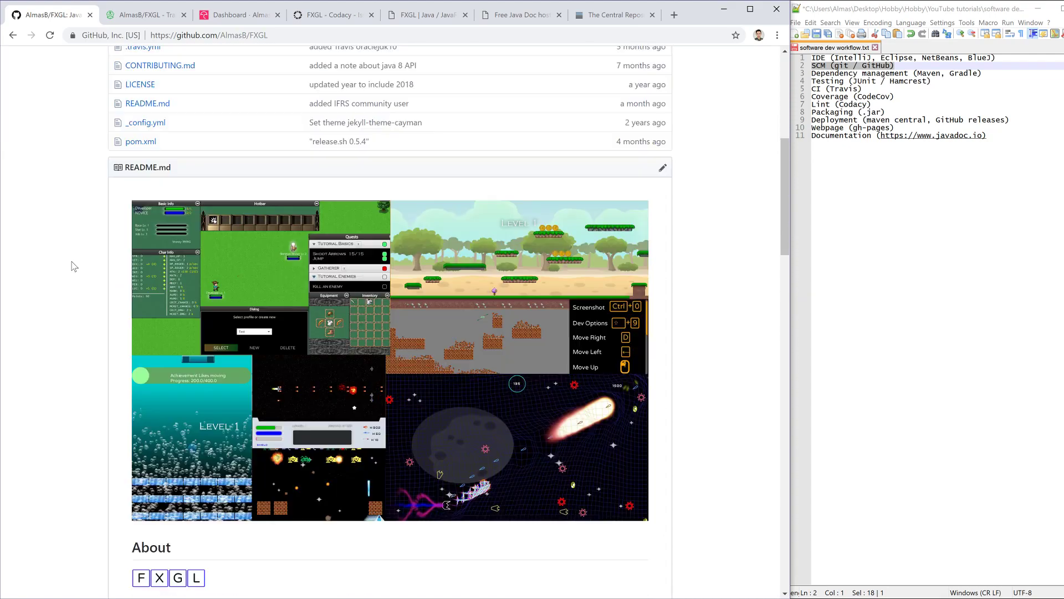
{"action": "scroll", "scroll_direction": "up", "scroll_amount": 3}
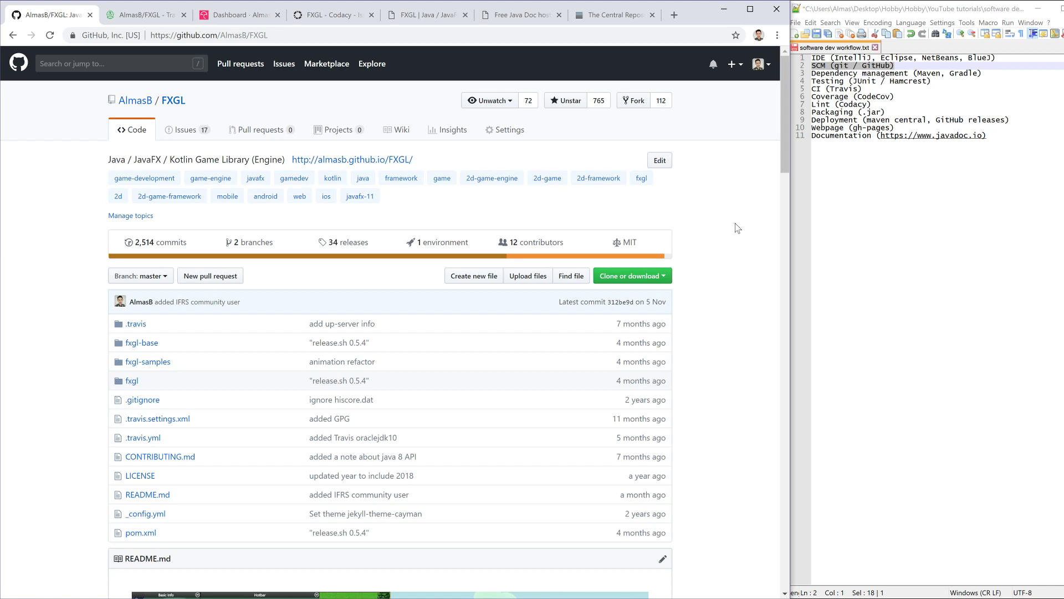
{"action": "mouse_move", "coordinate": [731, 203]}
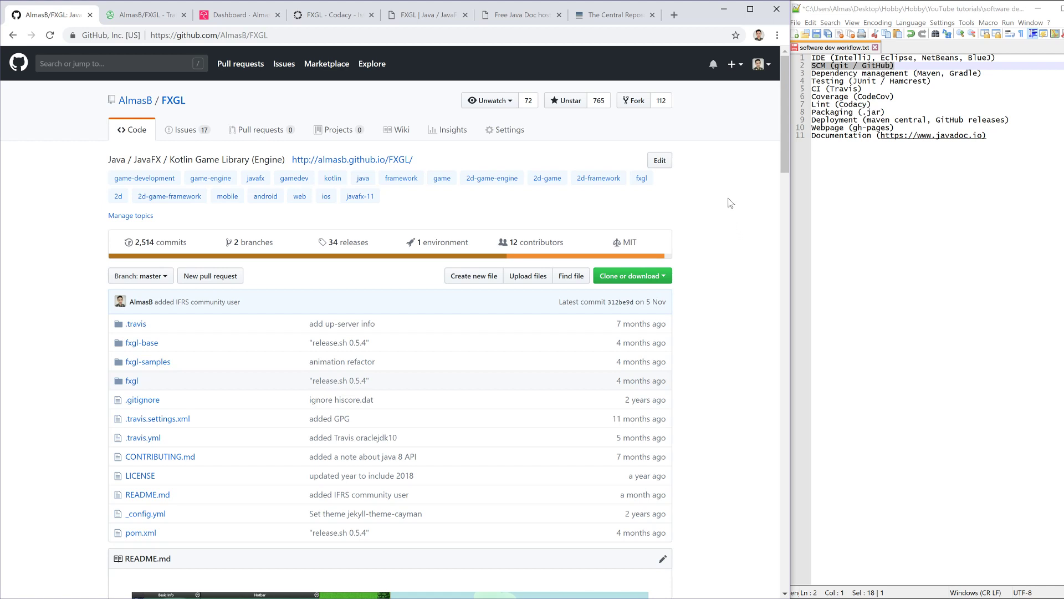
{"action": "mouse_move", "coordinate": [185, 130]}
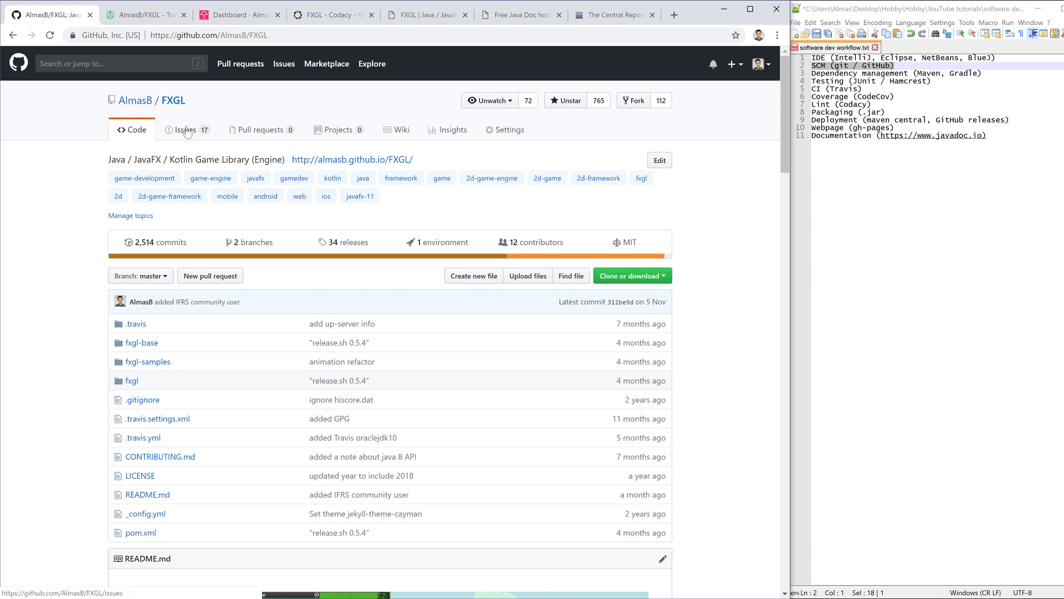
{"action": "mouse_move", "coordinate": [197, 138]}
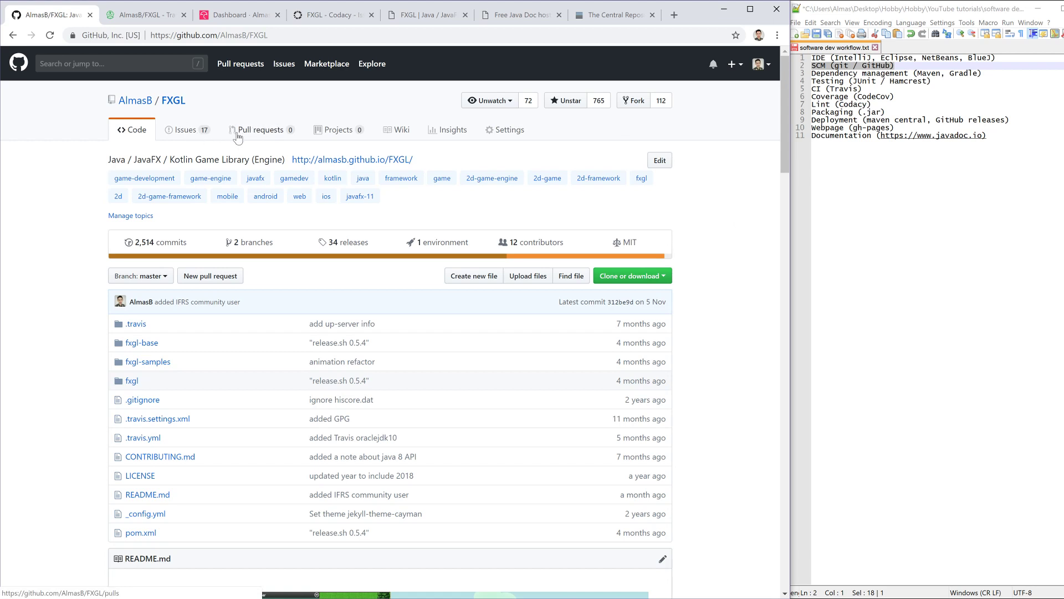
{"action": "mouse_move", "coordinate": [425, 149]}
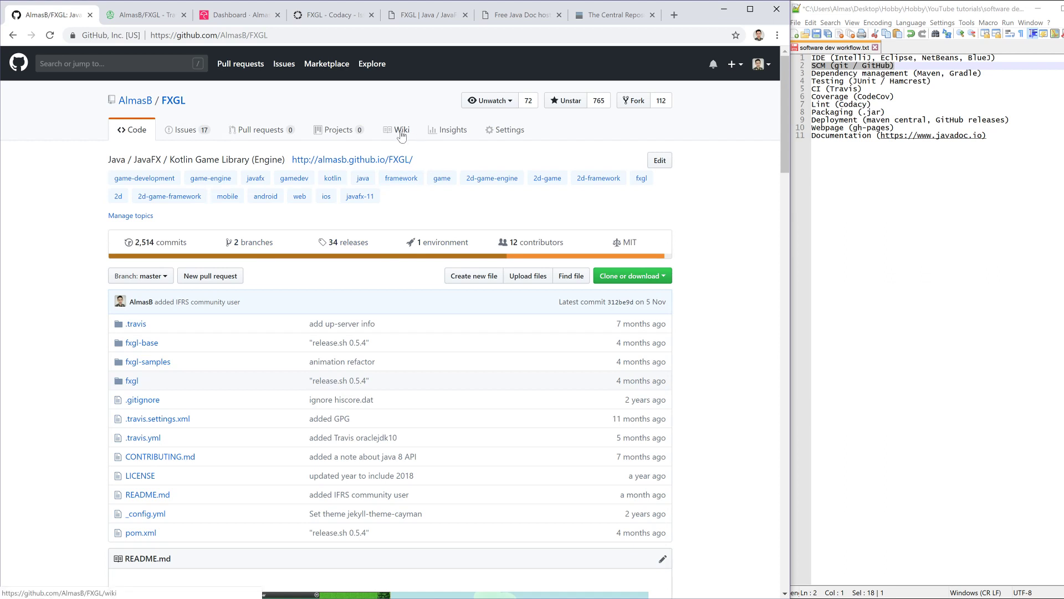
{"action": "mouse_move", "coordinate": [367, 235]}
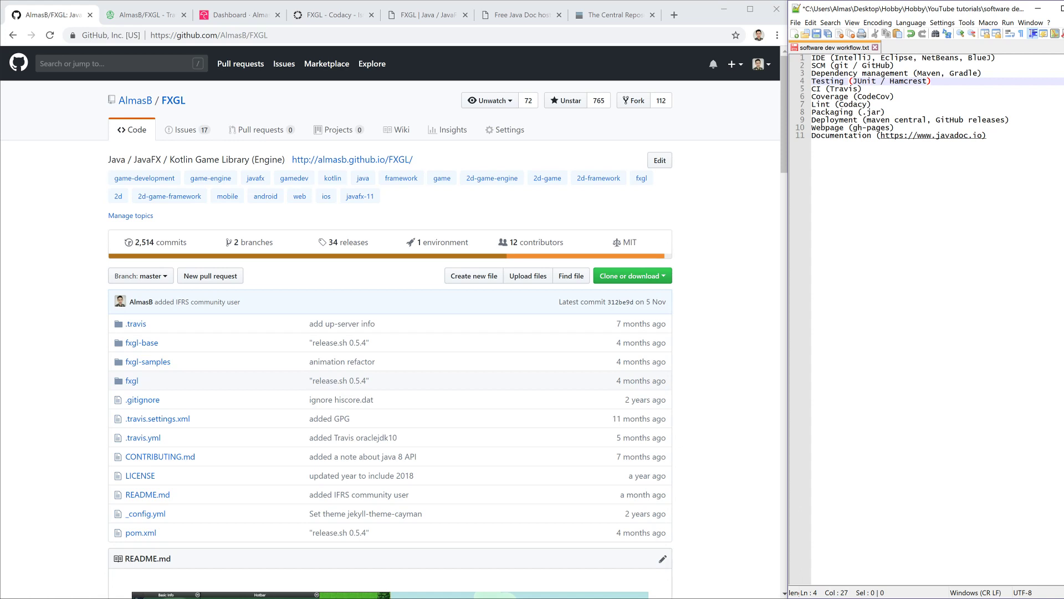
{"action": "left_click", "coordinate": [141, 533]}
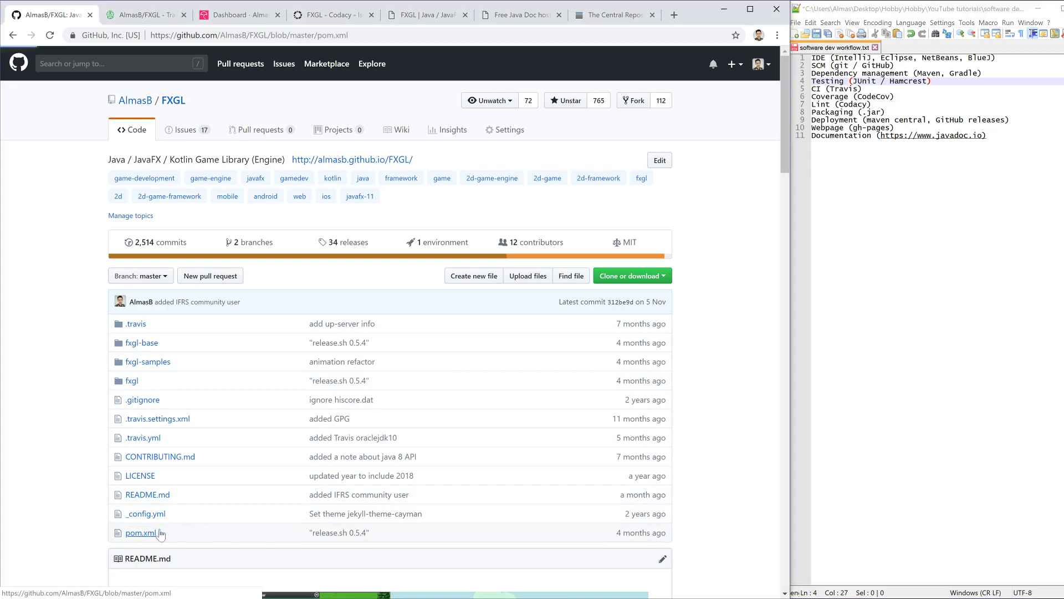
{"action": "left_click", "coordinate": [141, 533]}
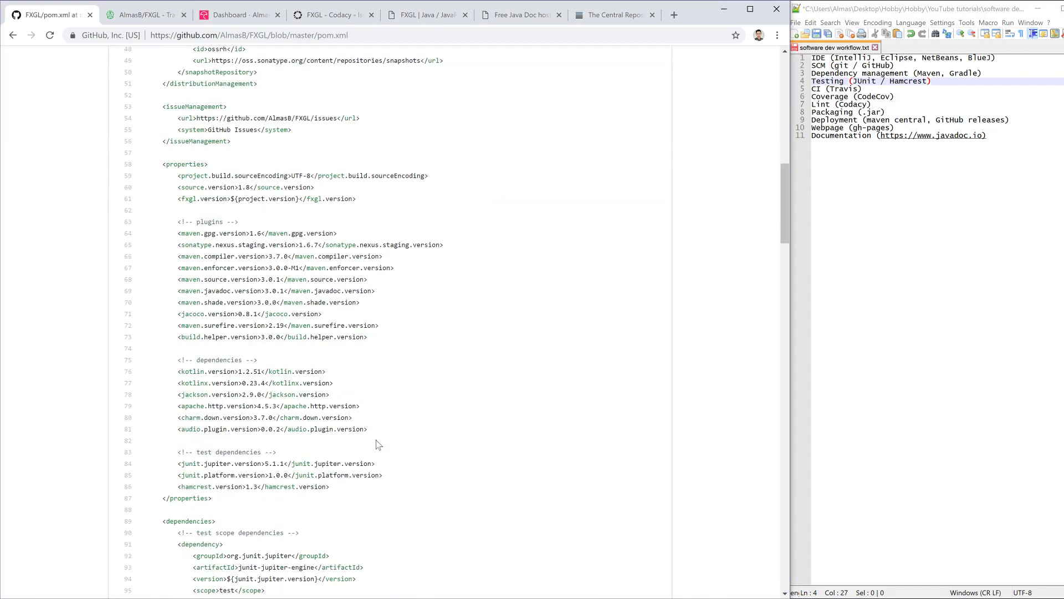
{"action": "scroll", "scroll_direction": "up", "scroll_amount": 3}
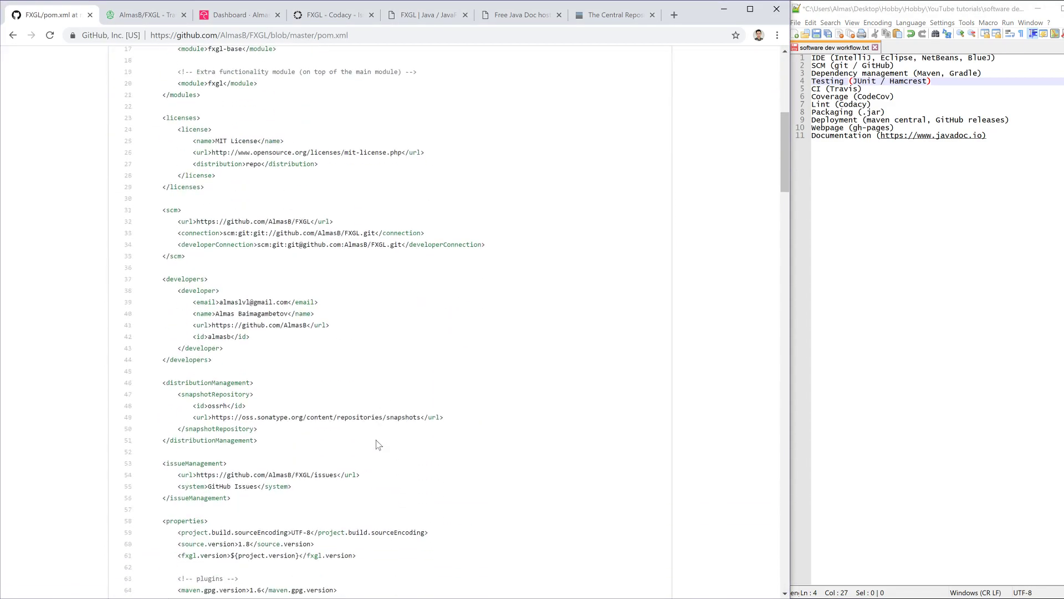
{"action": "scroll", "scroll_direction": "down", "scroll_amount": 3}
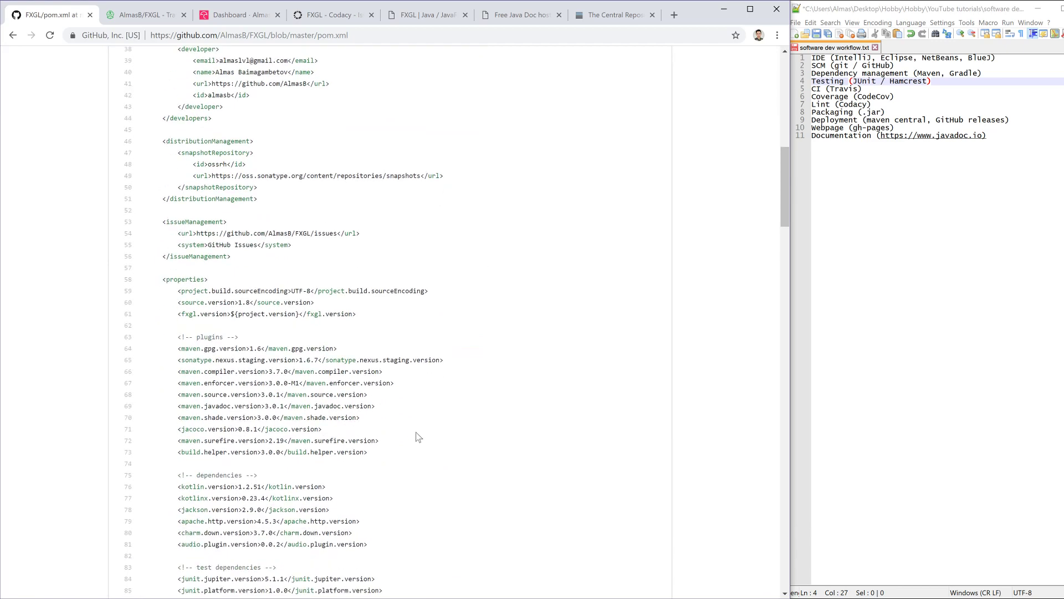
{"action": "scroll", "scroll_direction": "down", "scroll_amount": 3}
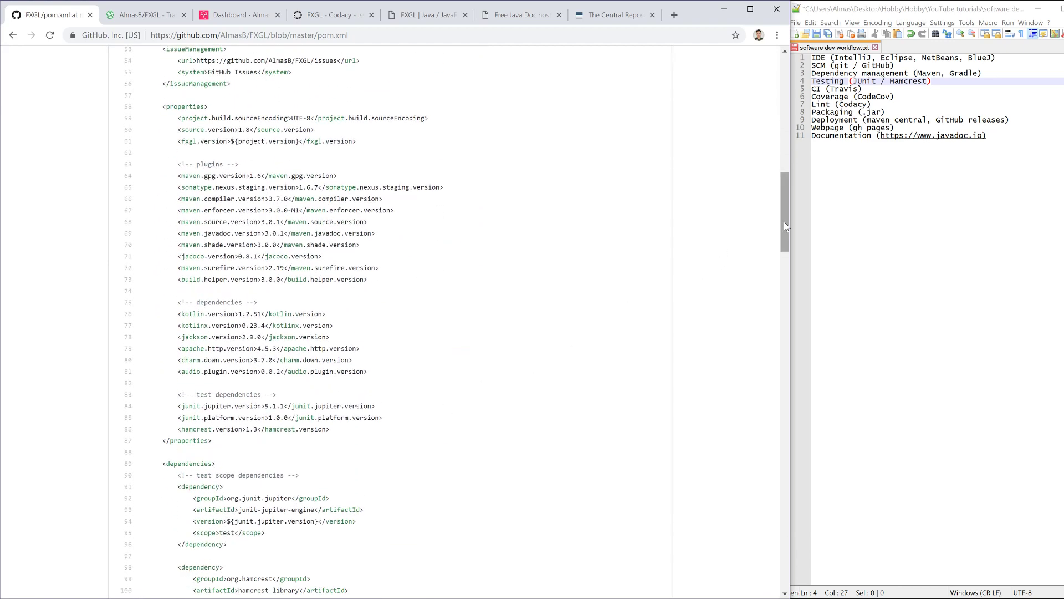
{"action": "scroll", "scroll_direction": "down", "scroll_amount": 3}
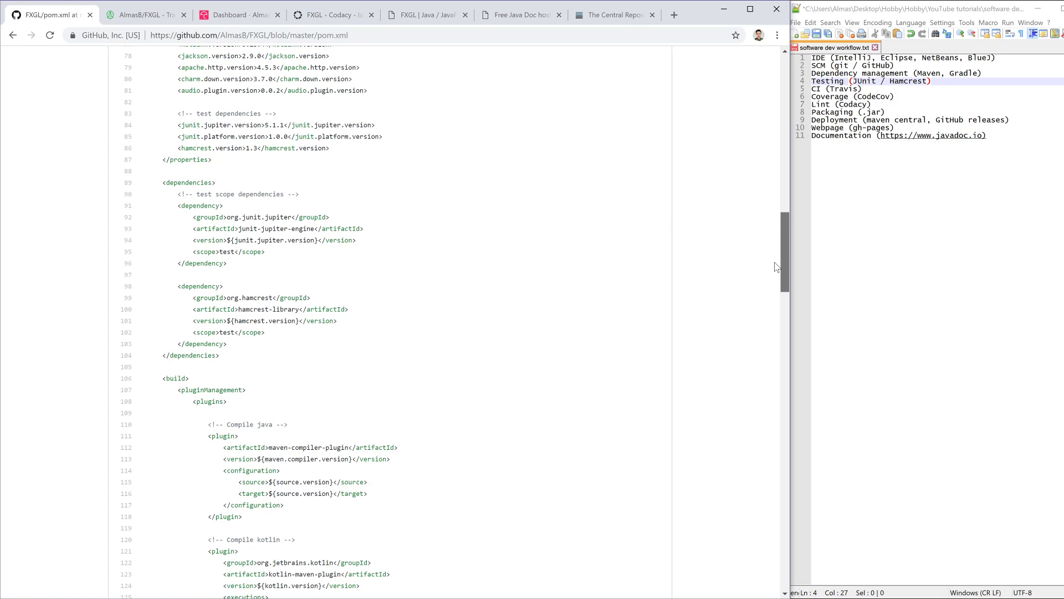
{"action": "scroll", "scroll_direction": "down", "scroll_amount": 3}
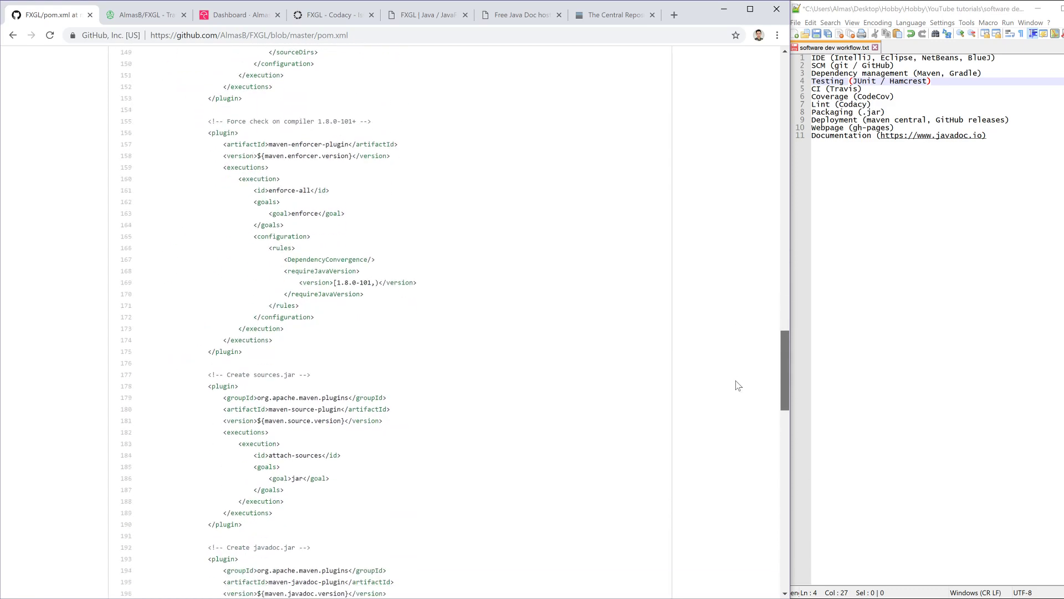
{"action": "scroll", "scroll_direction": "down", "scroll_amount": 3}
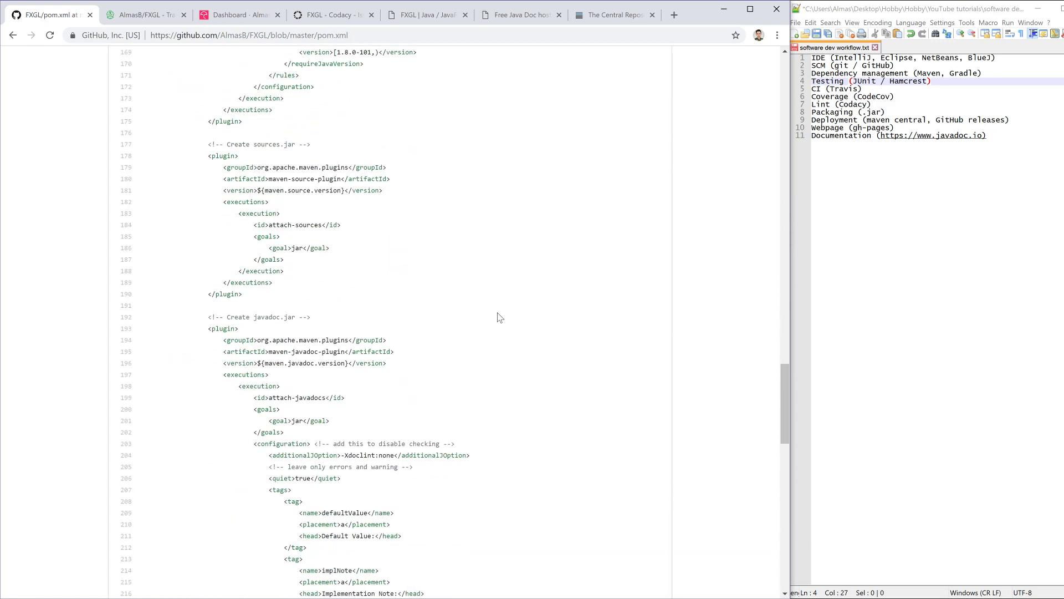
{"action": "scroll", "scroll_direction": "down", "scroll_amount": 3}
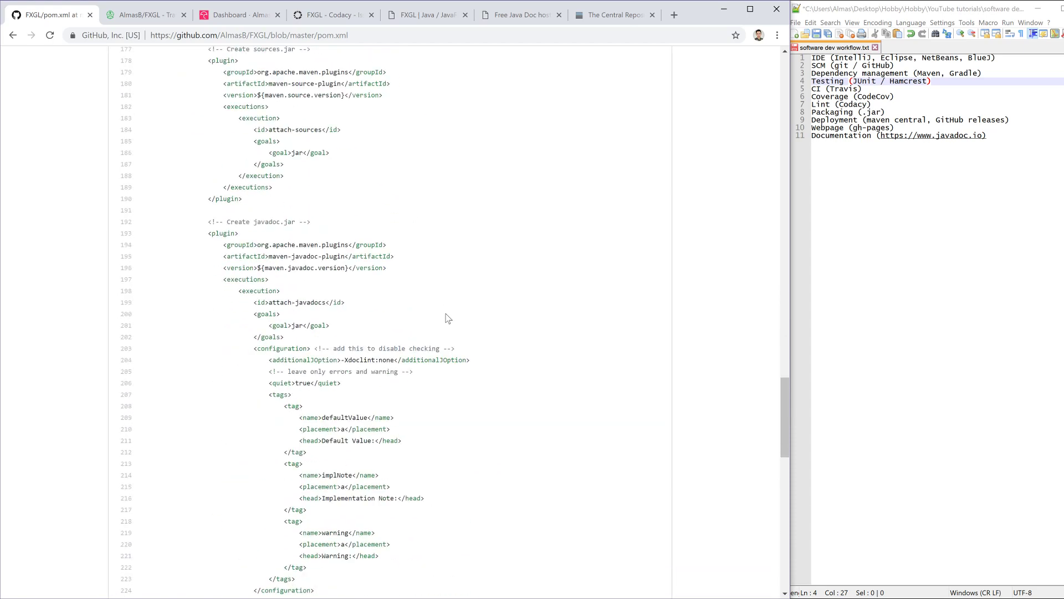
{"action": "scroll", "scroll_direction": "down", "scroll_amount": 3}
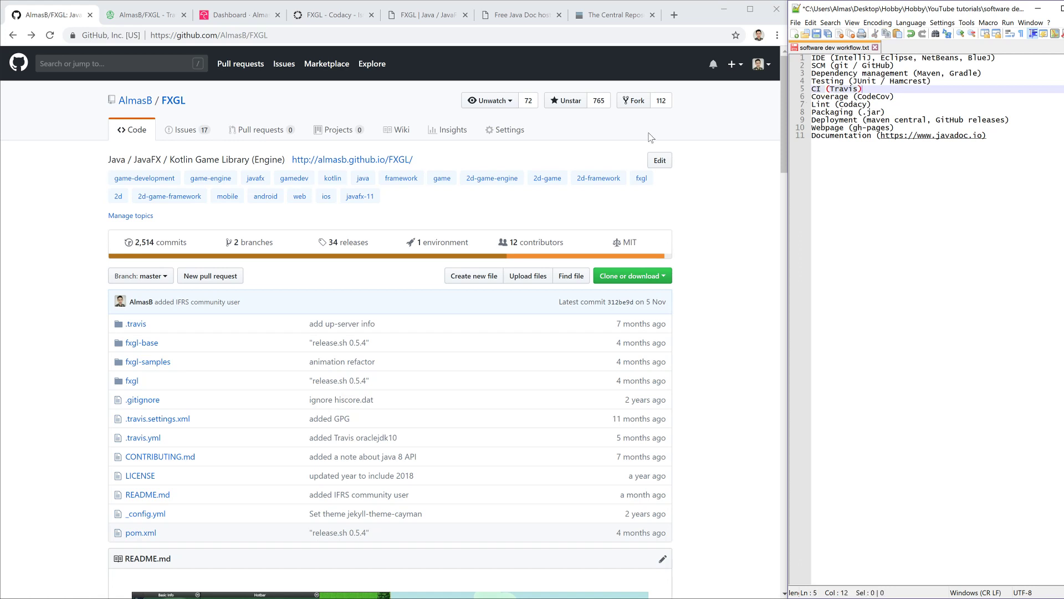
Step: Read the FXGL build #1084 log down to the Reactor Summary and 'build exited with 0'
{"action": "left_click", "coordinate": [140, 15]}
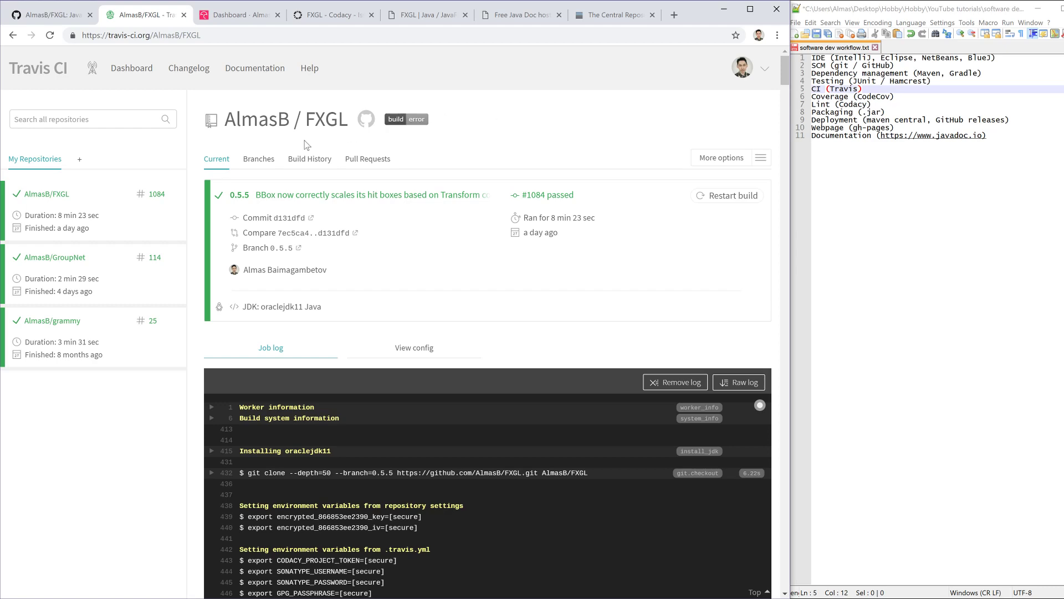
{"action": "mouse_move", "coordinate": [543, 144]}
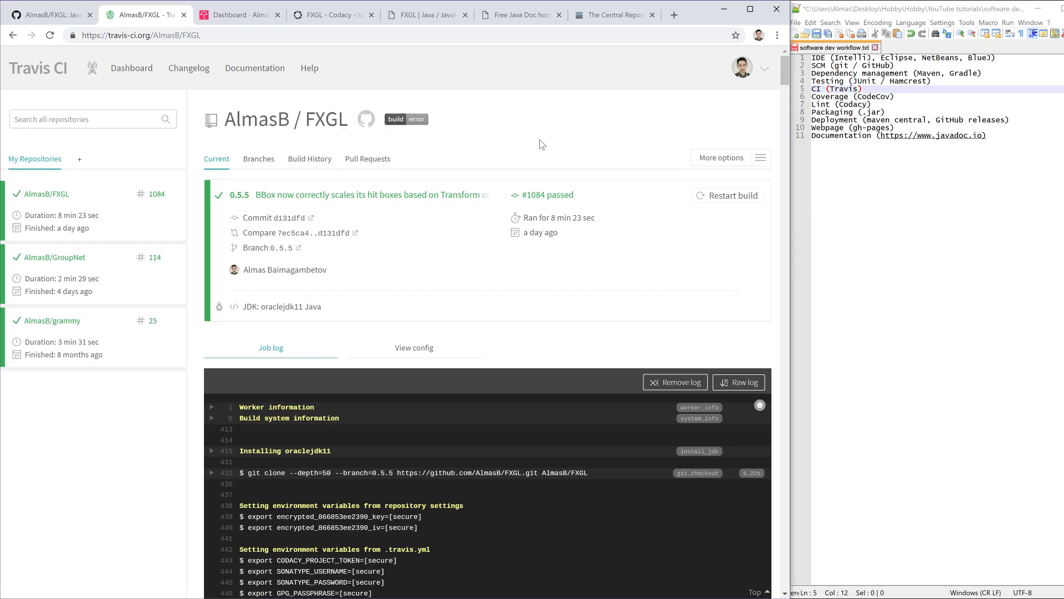
{"action": "scroll", "scroll_direction": "down", "scroll_amount": 3}
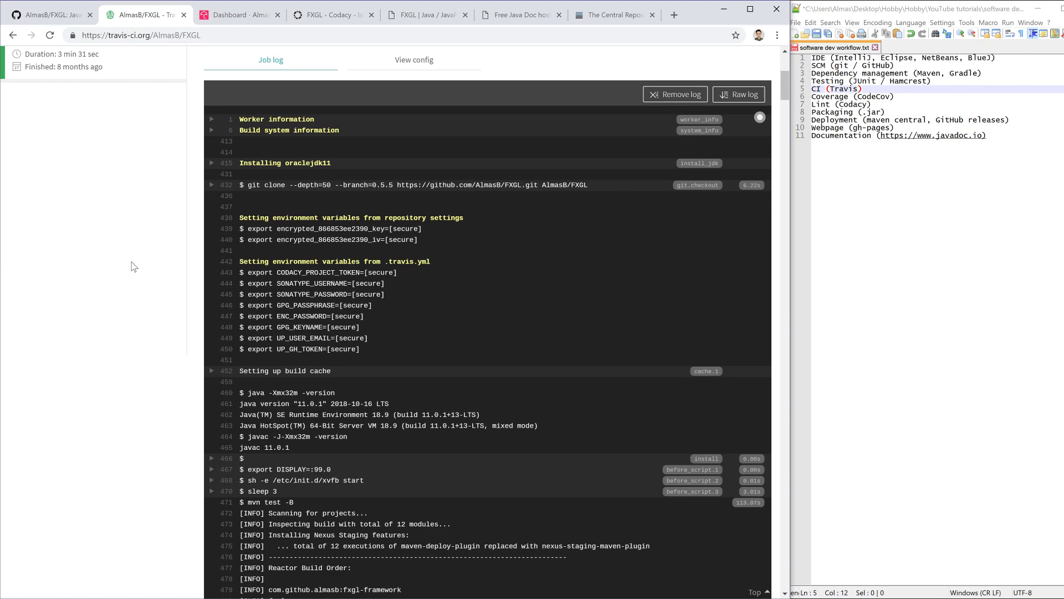
{"action": "scroll", "scroll_direction": "down", "scroll_amount": 3}
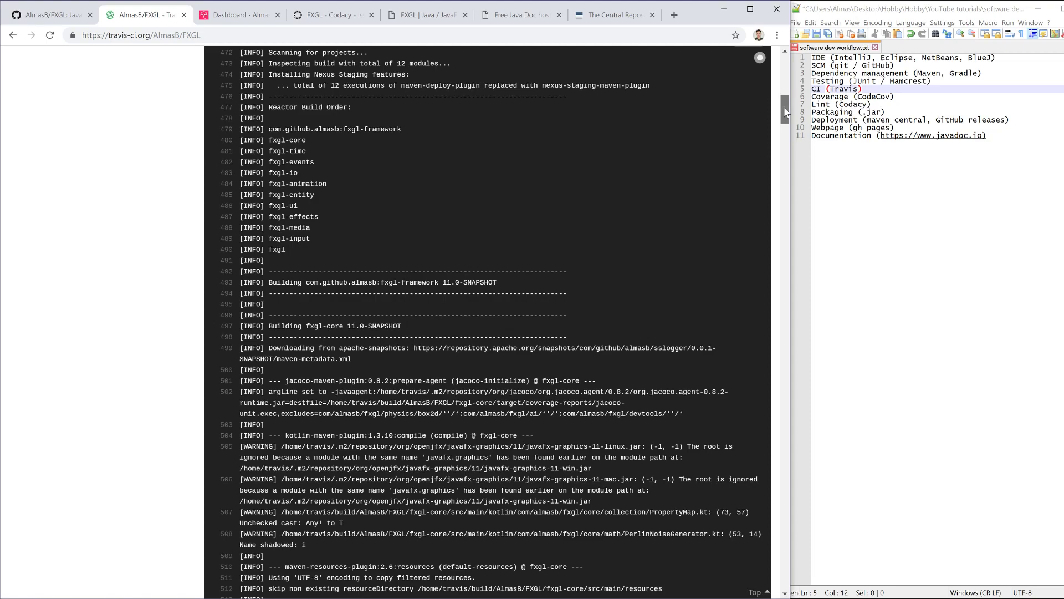
{"action": "scroll", "scroll_direction": "down", "scroll_amount": 3}
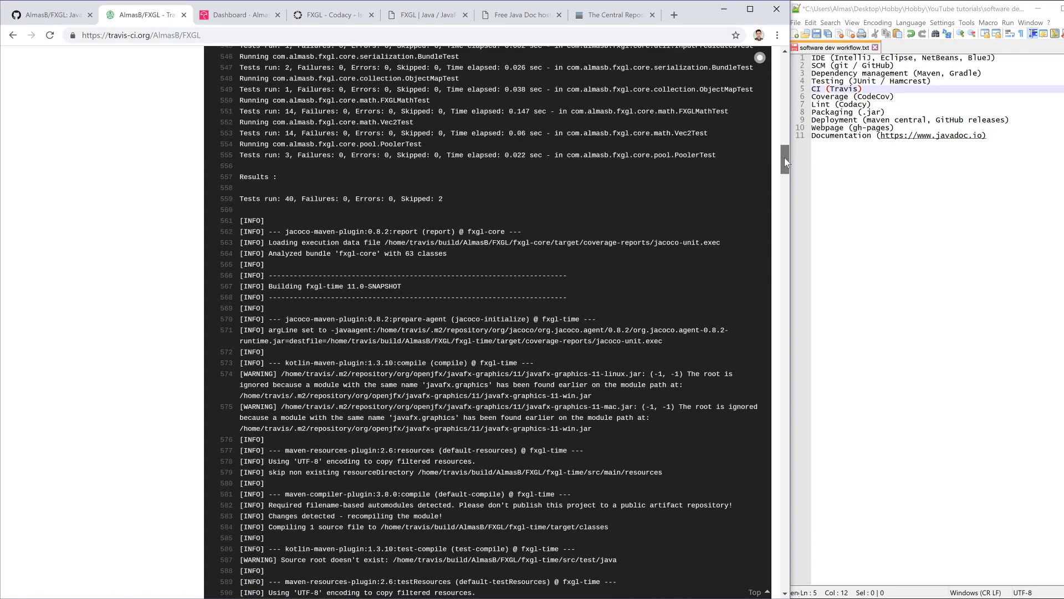
{"action": "scroll", "scroll_direction": "down", "scroll_amount": 3}
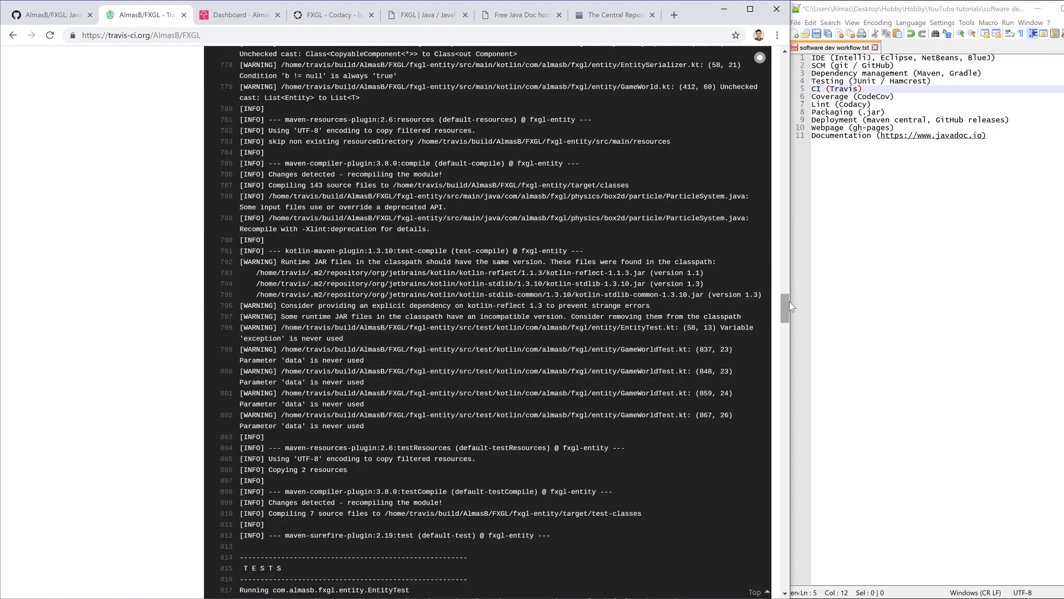
{"action": "scroll", "scroll_direction": "down", "scroll_amount": 3}
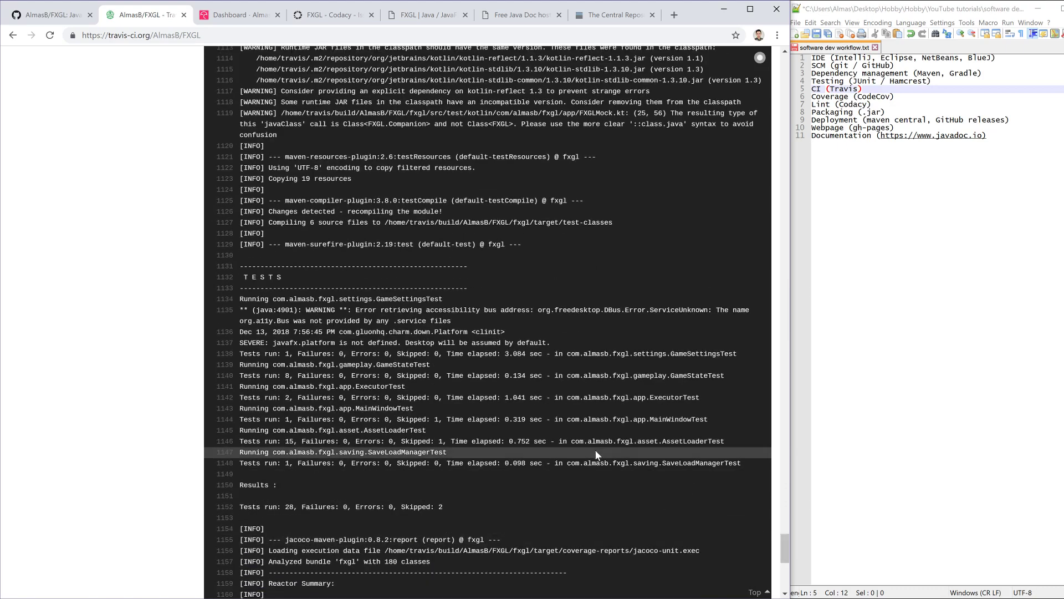
{"action": "scroll", "scroll_direction": "down", "scroll_amount": 3}
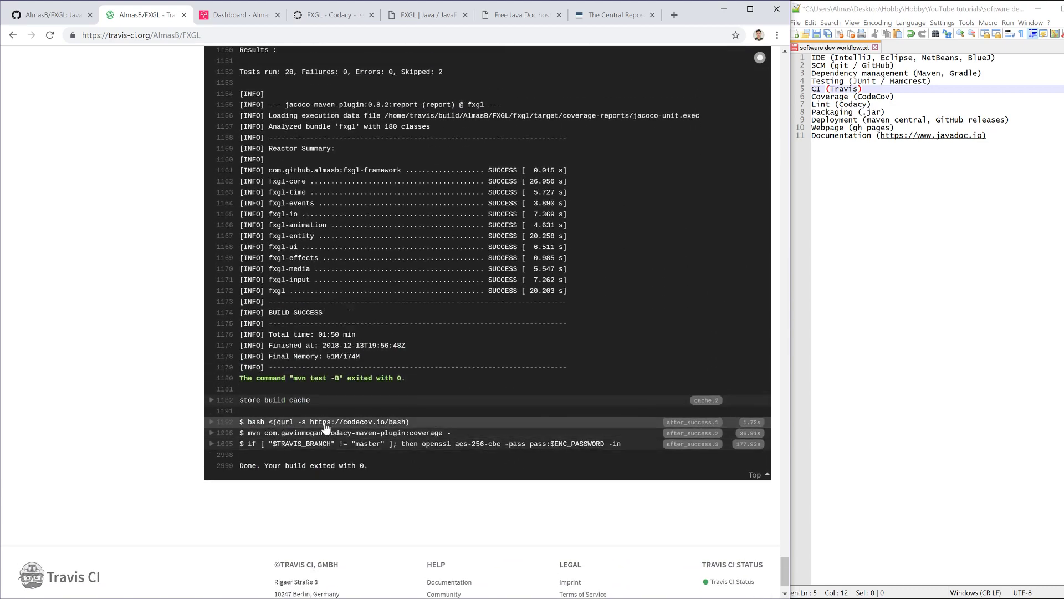
{"action": "mouse_move", "coordinate": [362, 440]}
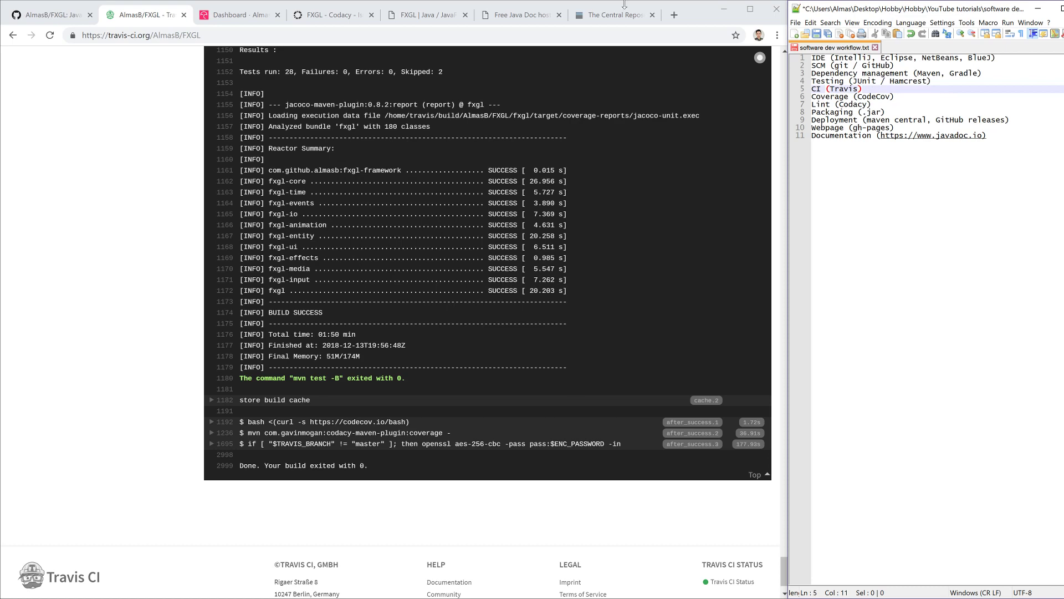
Step: Review the Codecov FXGL 0.5.5 coverage chart and sunburst
{"action": "left_click", "coordinate": [239, 14]}
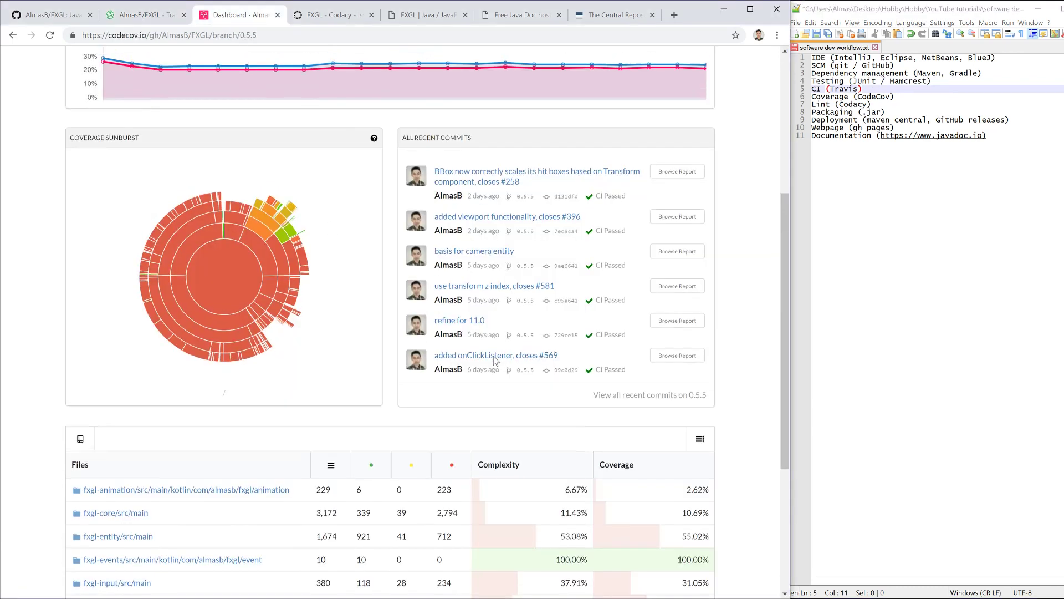
{"action": "scroll", "scroll_direction": "down", "scroll_amount": 3}
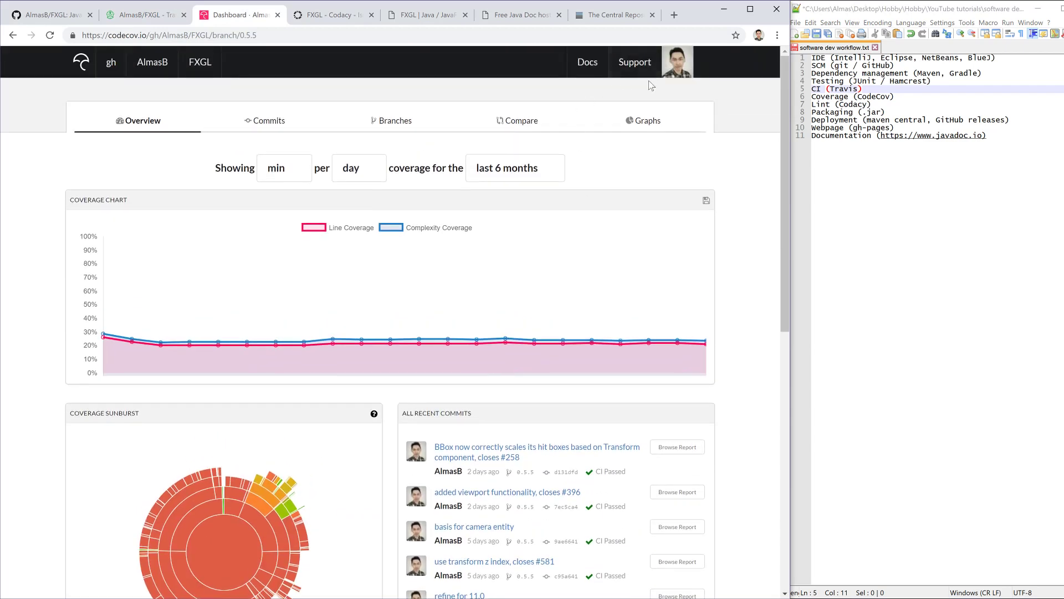
{"action": "scroll", "scroll_direction": "down", "scroll_amount": 3}
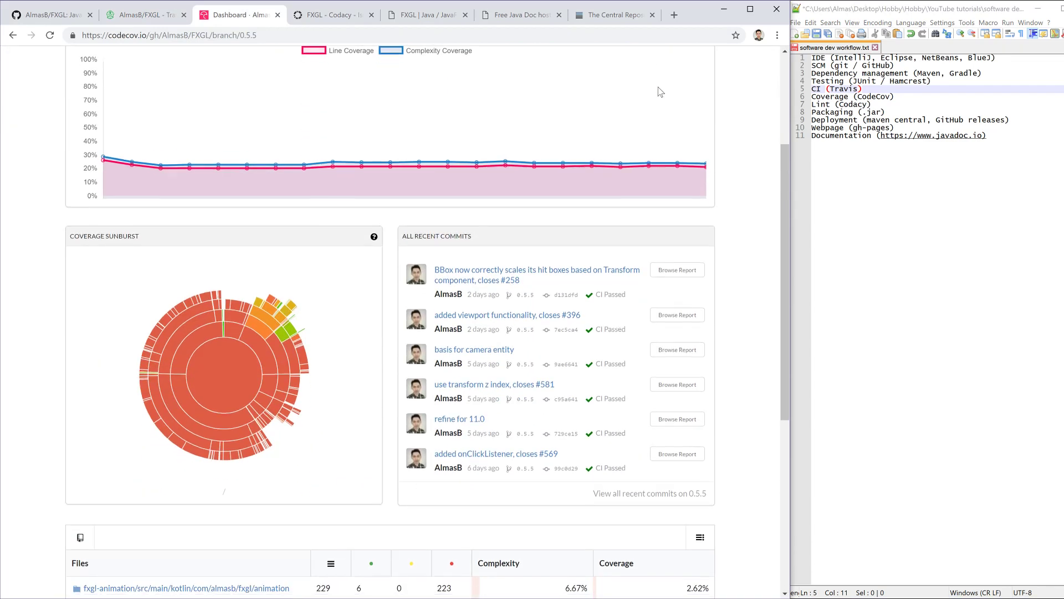
{"action": "scroll", "scroll_direction": "down", "scroll_amount": 3}
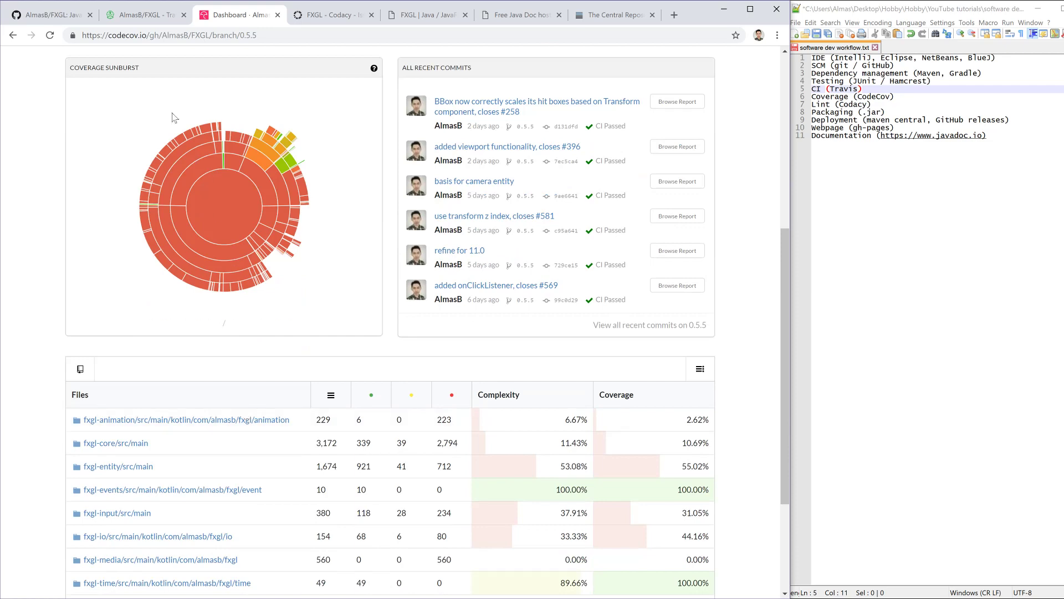
Step: After a glance at the Travis log, review the Codecov Files table totalling 21.19% coverage
{"action": "left_click", "coordinate": [143, 14]}
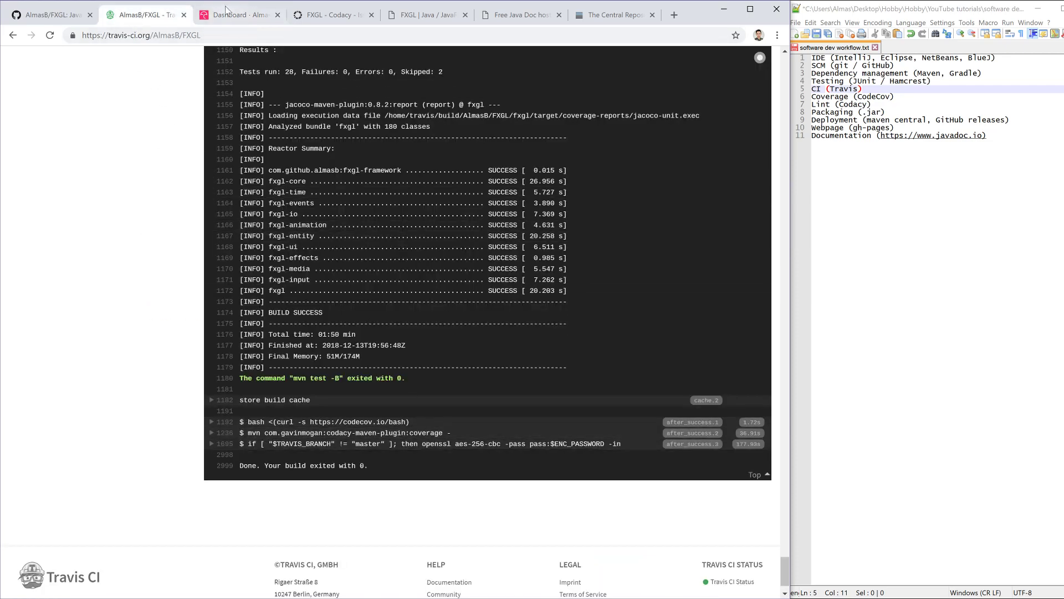
{"action": "left_click", "coordinate": [237, 15]}
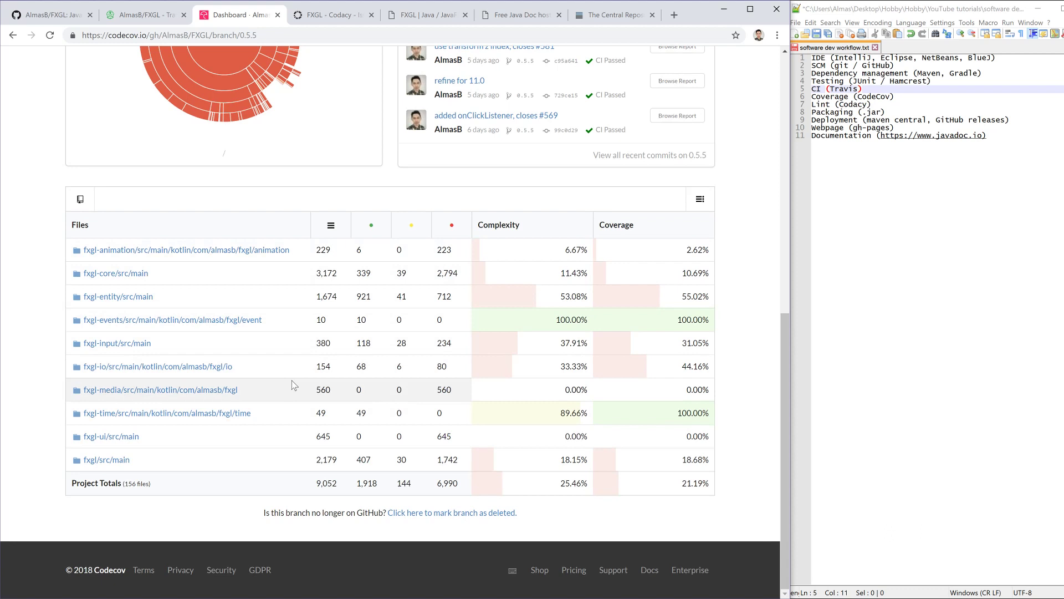
{"action": "mouse_move", "coordinate": [323, 327]}
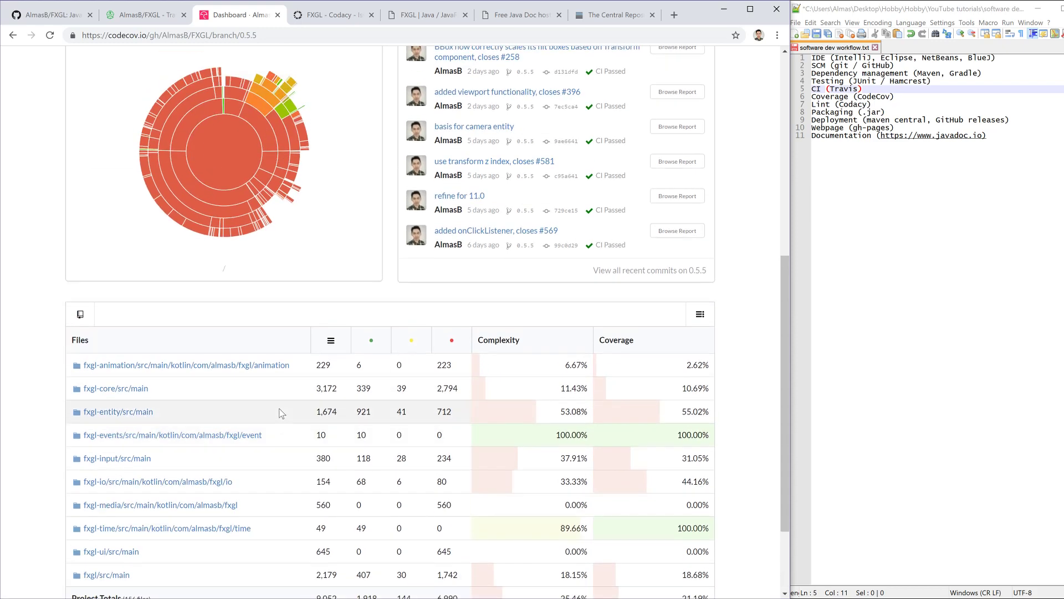
{"action": "scroll", "scroll_direction": "down", "scroll_amount": 3}
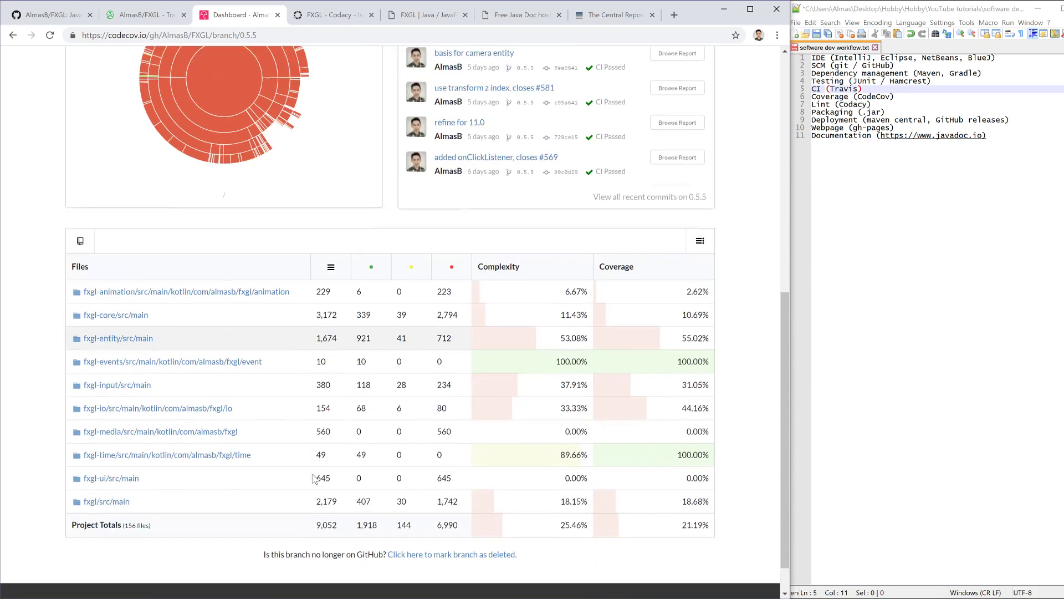
{"action": "scroll", "scroll_direction": "down", "scroll_amount": 3}
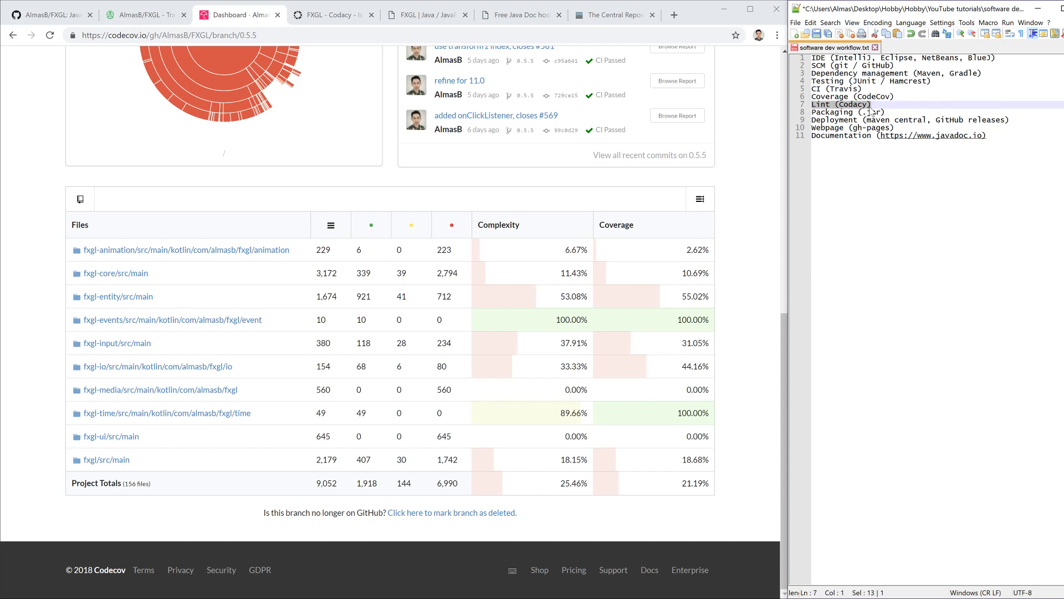
Step: Filter the Codacy FXGL issues to Error Prone and scroll through the list
{"action": "left_click", "coordinate": [332, 14]}
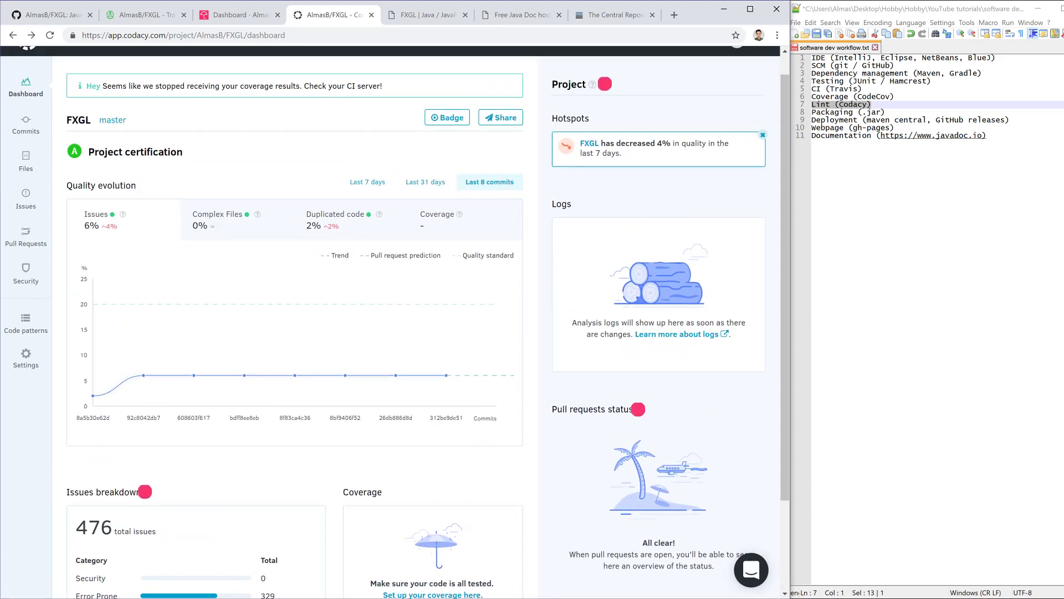
{"action": "scroll", "scroll_direction": "down", "scroll_amount": 3}
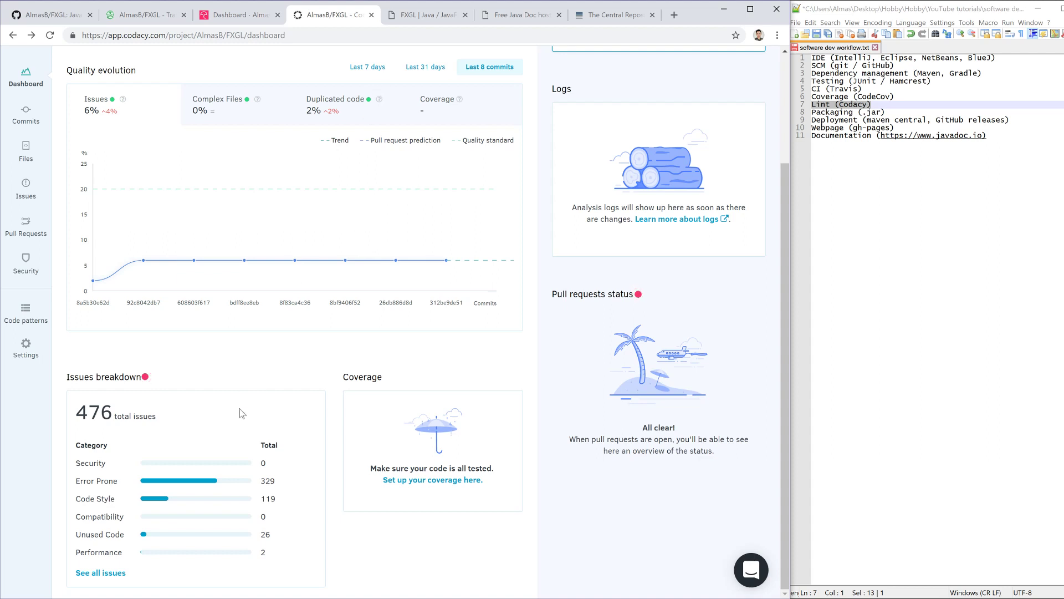
{"action": "left_click", "coordinate": [97, 480]}
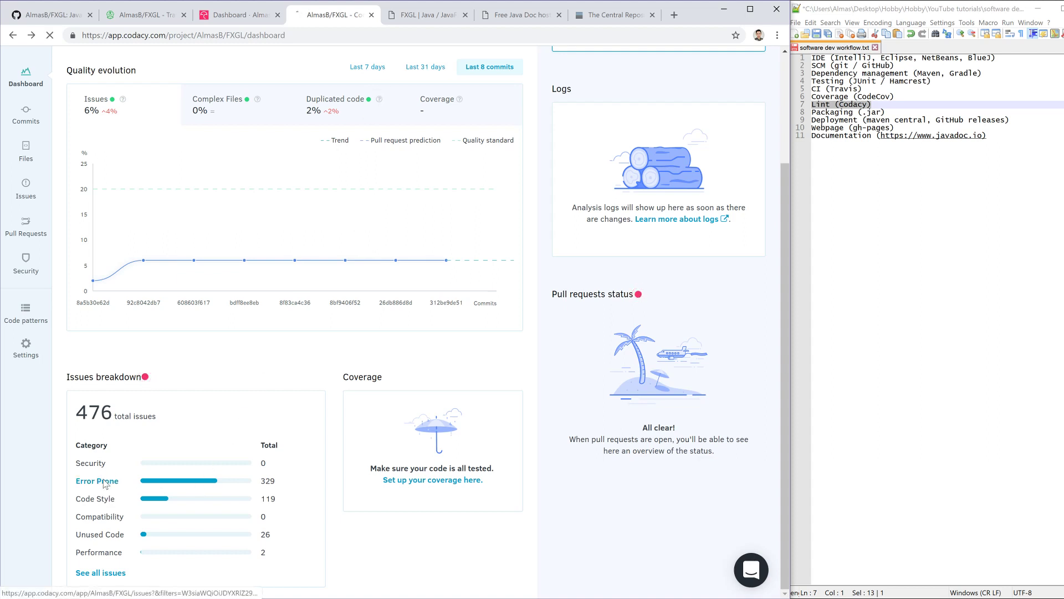
{"action": "left_click", "coordinate": [97, 480]}
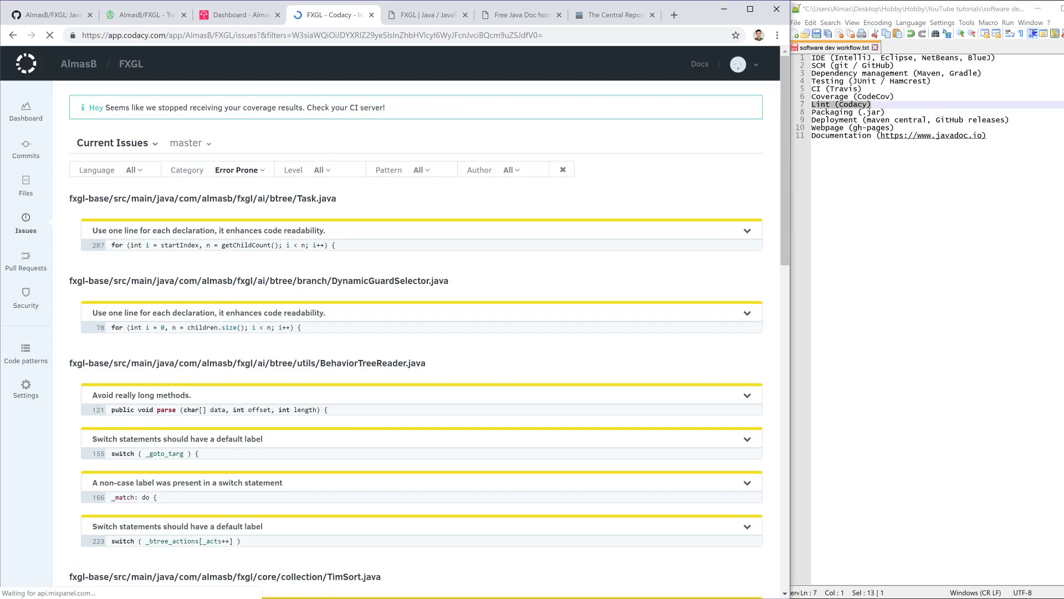
{"action": "scroll", "scroll_direction": "down", "scroll_amount": 3}
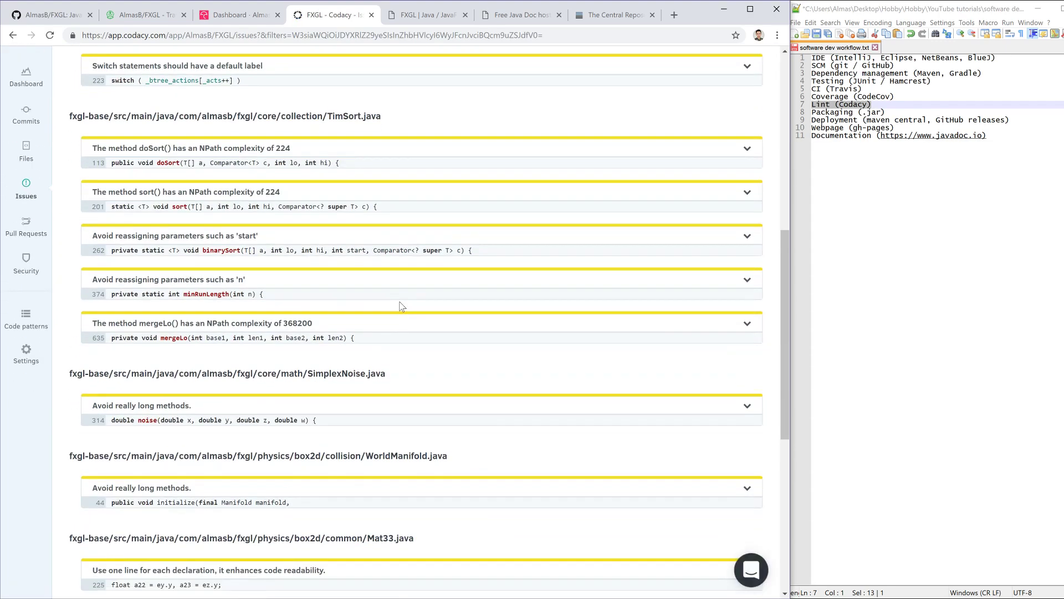
{"action": "scroll", "scroll_direction": "down", "scroll_amount": 3}
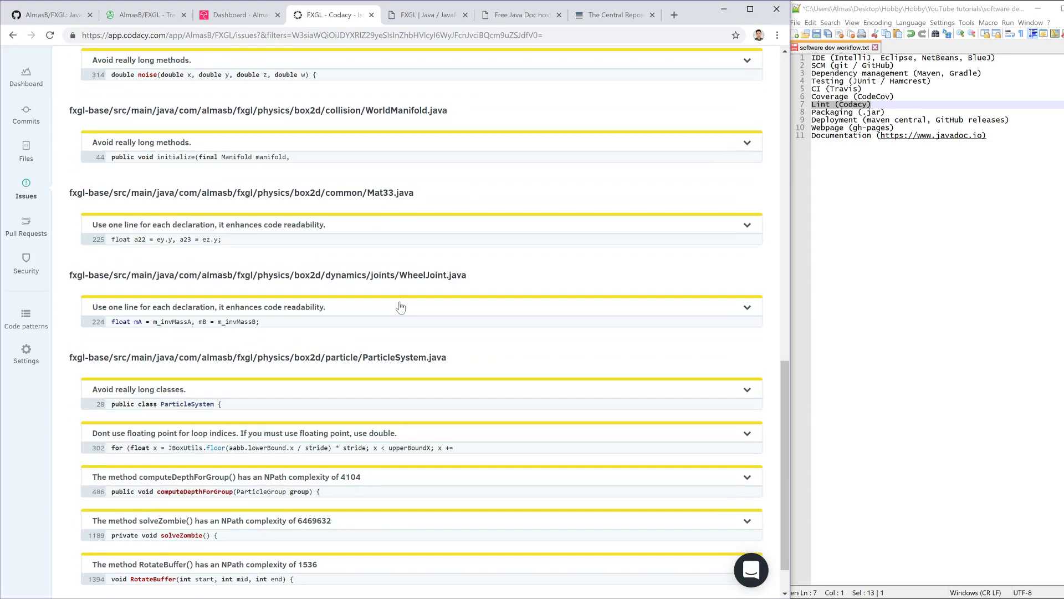
{"action": "scroll", "scroll_direction": "down", "scroll_amount": 3}
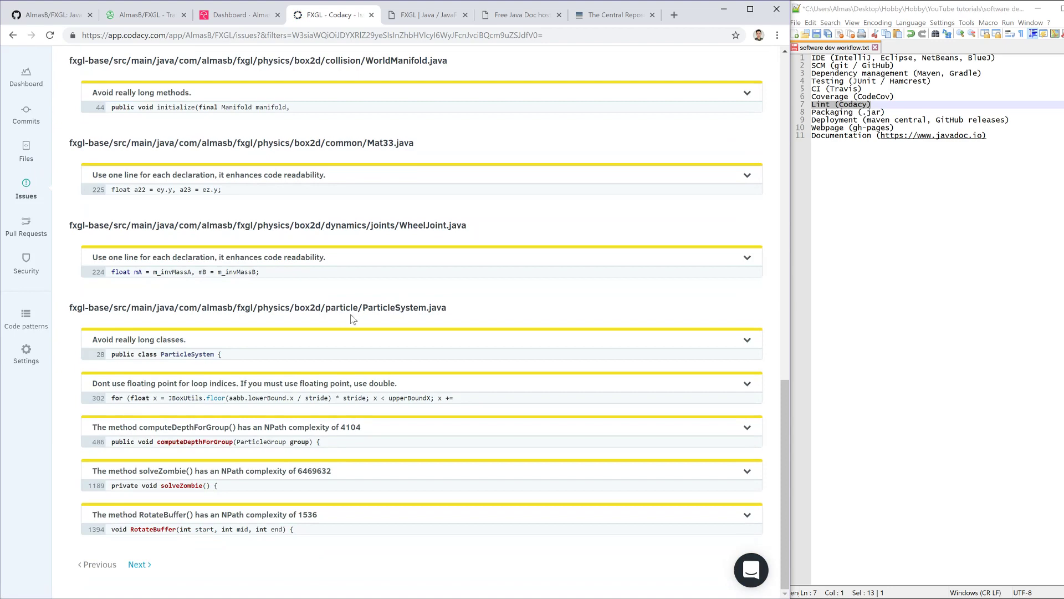
{"action": "mouse_move", "coordinate": [269, 340]}
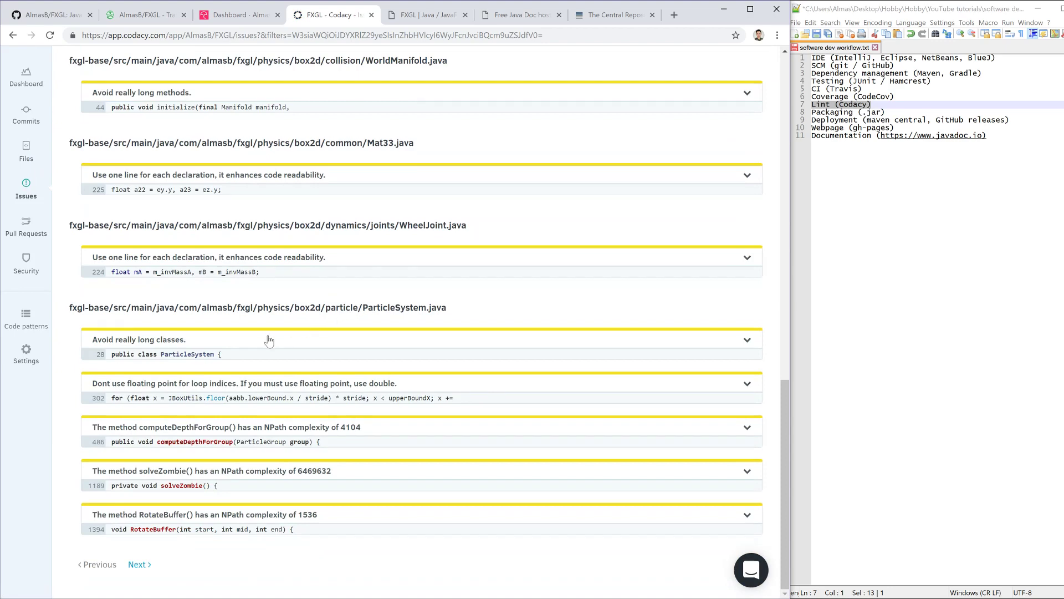
Step: Expand the 'Avoid really long classes' issue to read its explanation, then return to the list top
{"action": "left_click", "coordinate": [272, 340]}
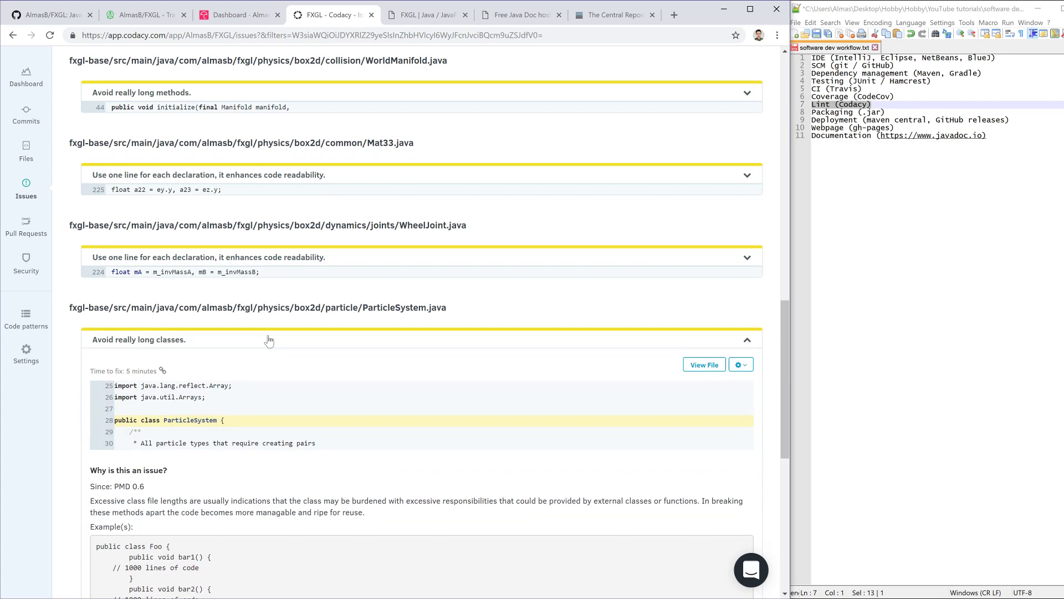
{"action": "scroll", "scroll_direction": "down", "scroll_amount": 3}
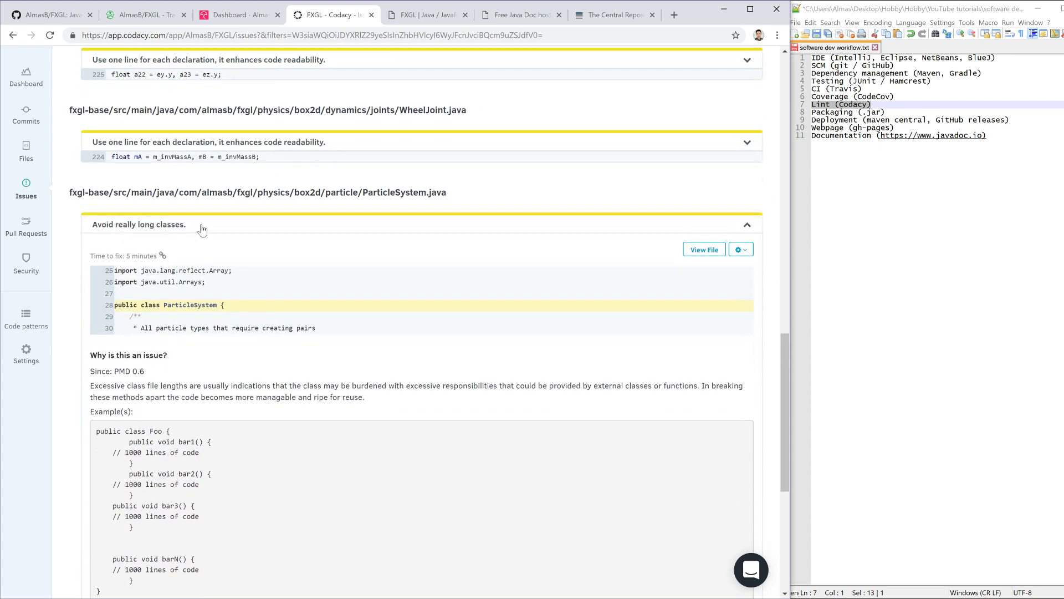
{"action": "left_click", "coordinate": [746, 224]}
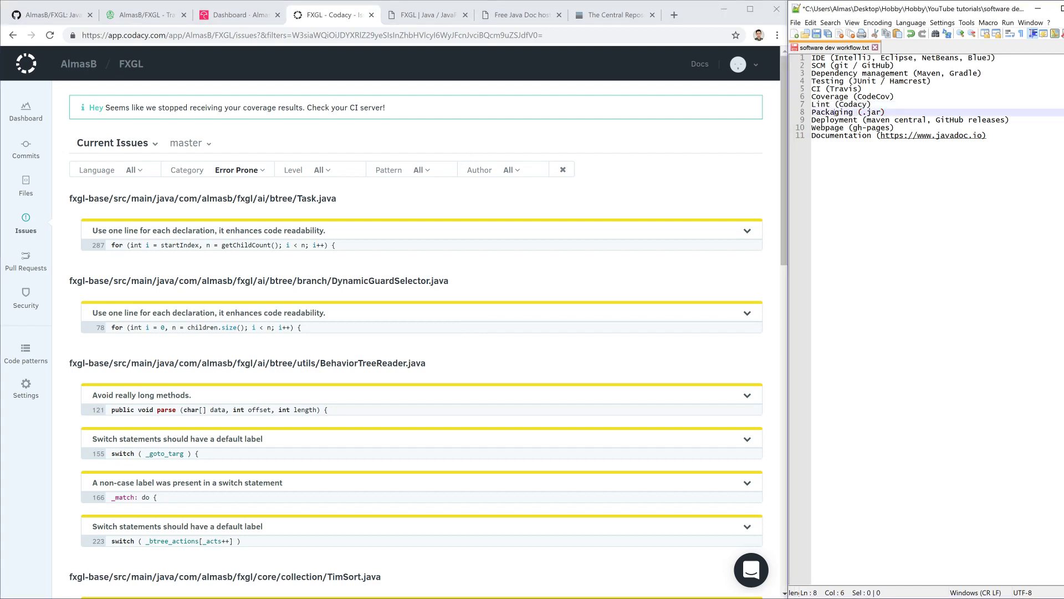
Step: Pick out the Packaging line and the word Maven in the workflow notes
{"action": "triple_click", "coordinate": [848, 112]}
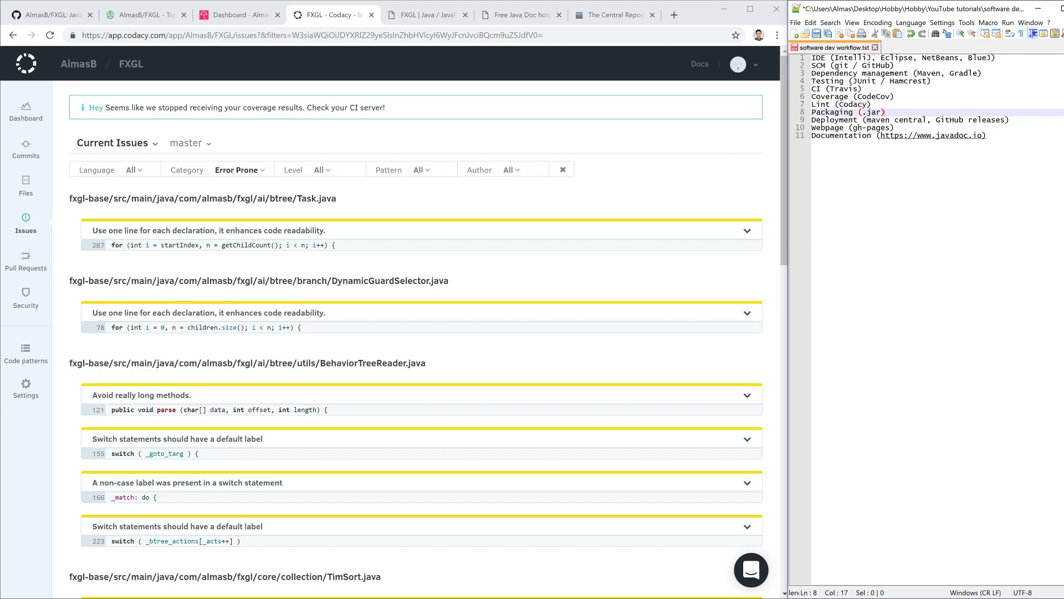
{"action": "left_click", "coordinate": [48, 15]}
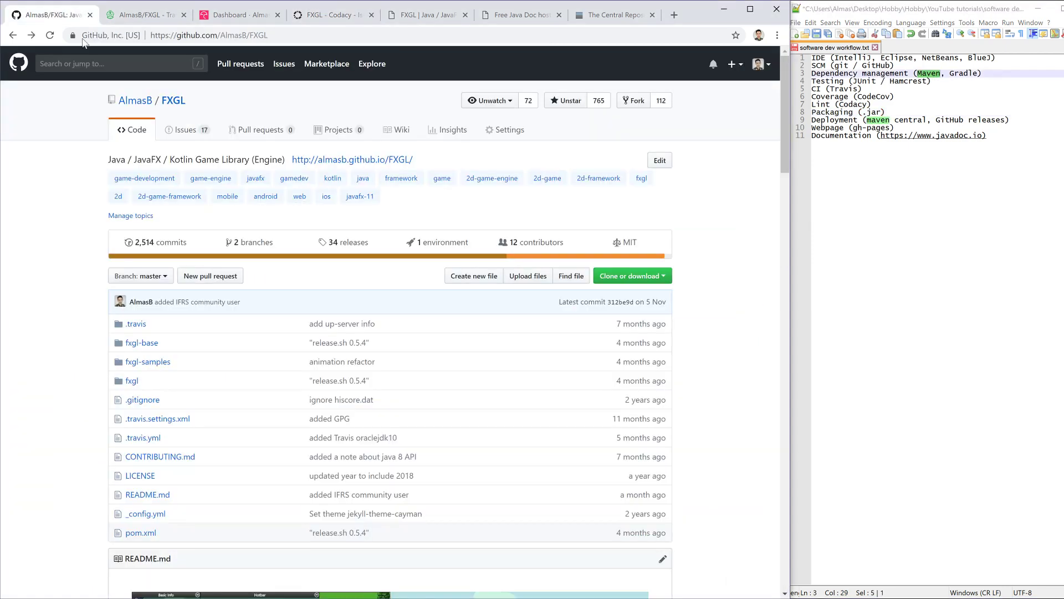
{"action": "left_click", "coordinate": [141, 532]}
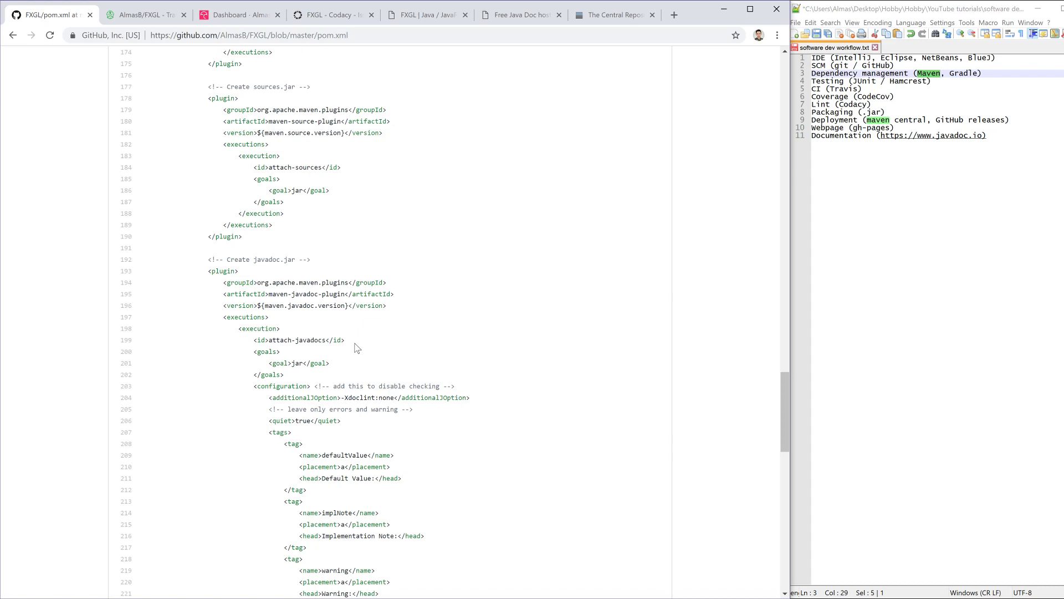
{"action": "scroll", "scroll_direction": "up", "scroll_amount": 3}
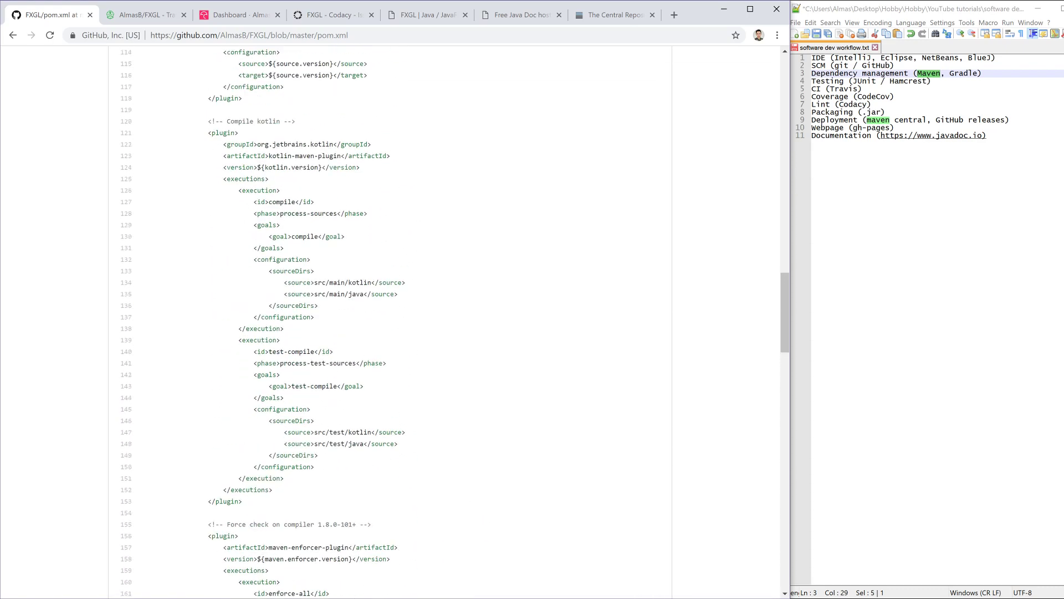
{"action": "scroll", "scroll_direction": "up", "scroll_amount": 3}
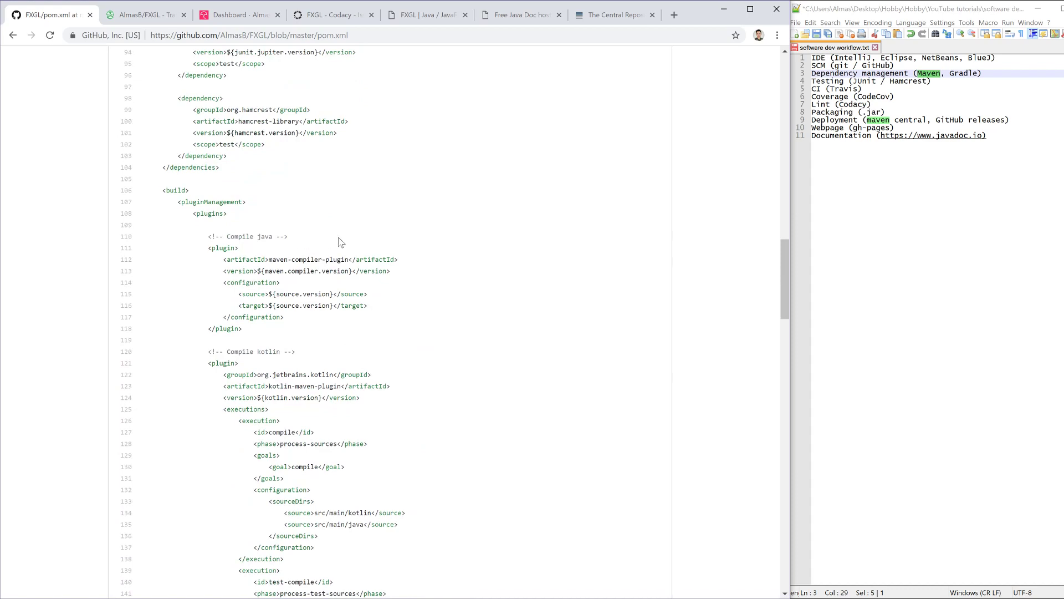
{"action": "scroll", "scroll_direction": "down", "scroll_amount": 3}
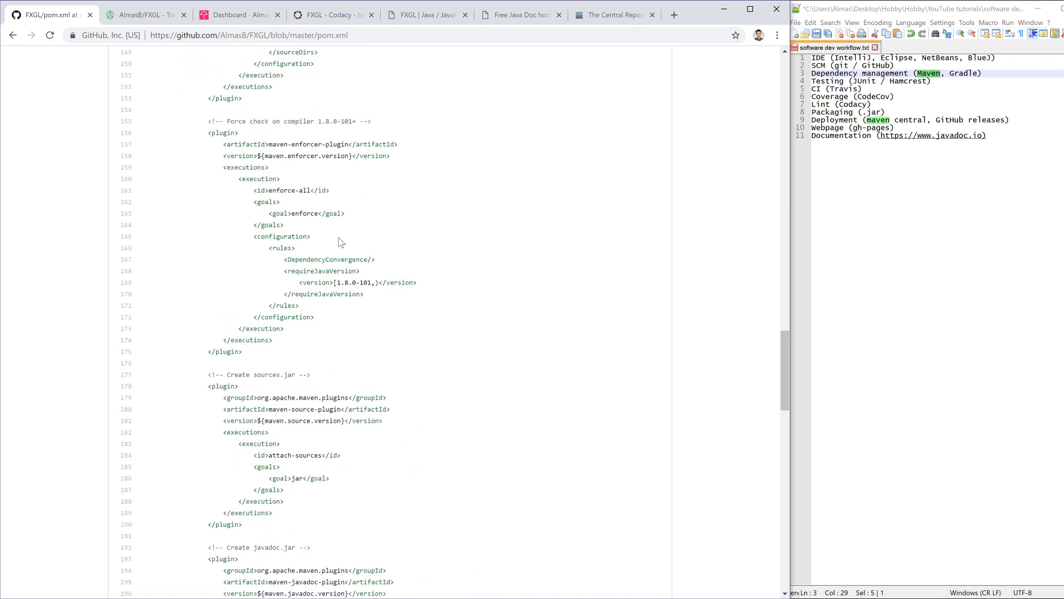
{"action": "scroll", "scroll_direction": "down", "scroll_amount": 3}
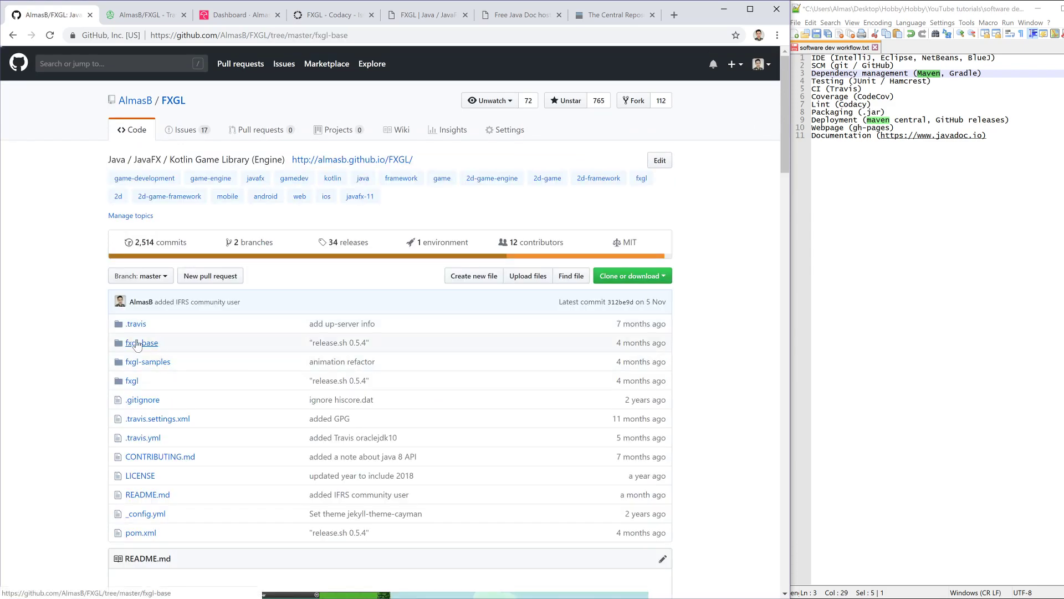
Step: Review the fxgl-base module's pom.xml jar packaging on GitHub
{"action": "left_click", "coordinate": [141, 343]}
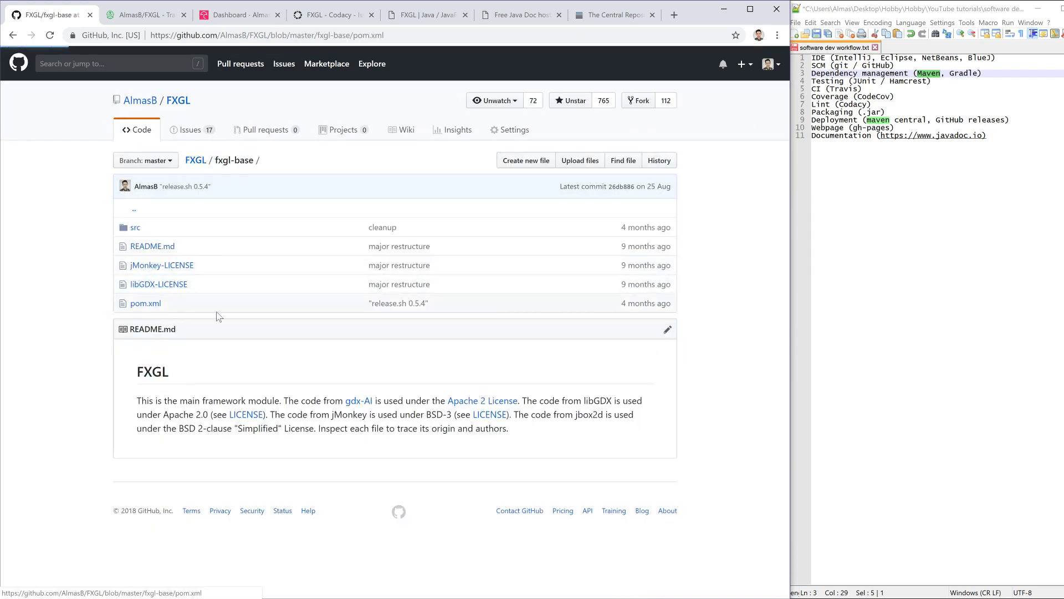
{"action": "left_click", "coordinate": [145, 303]}
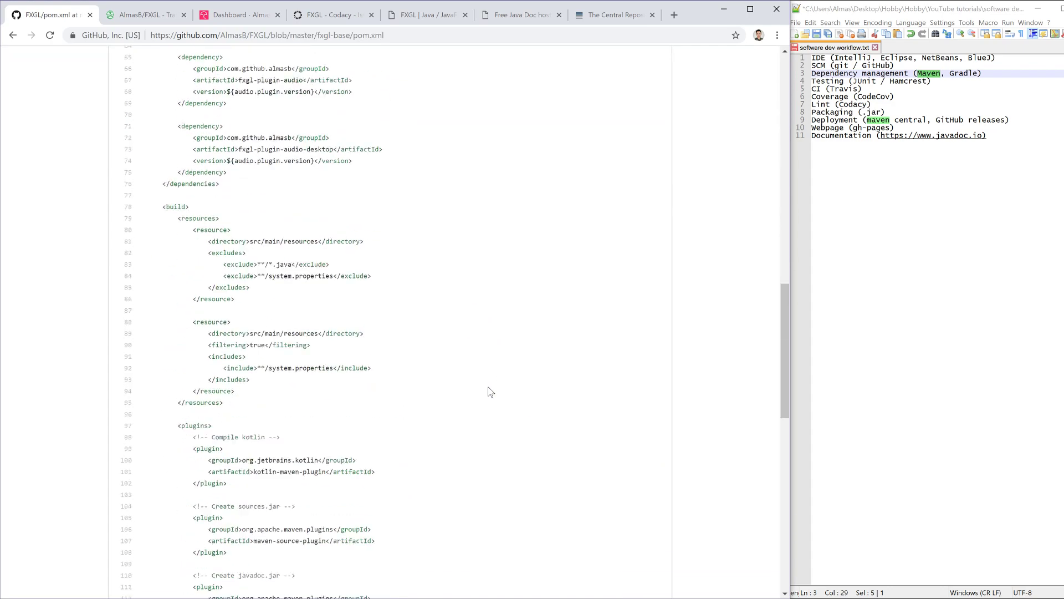
{"action": "scroll", "scroll_direction": "down", "scroll_amount": 3}
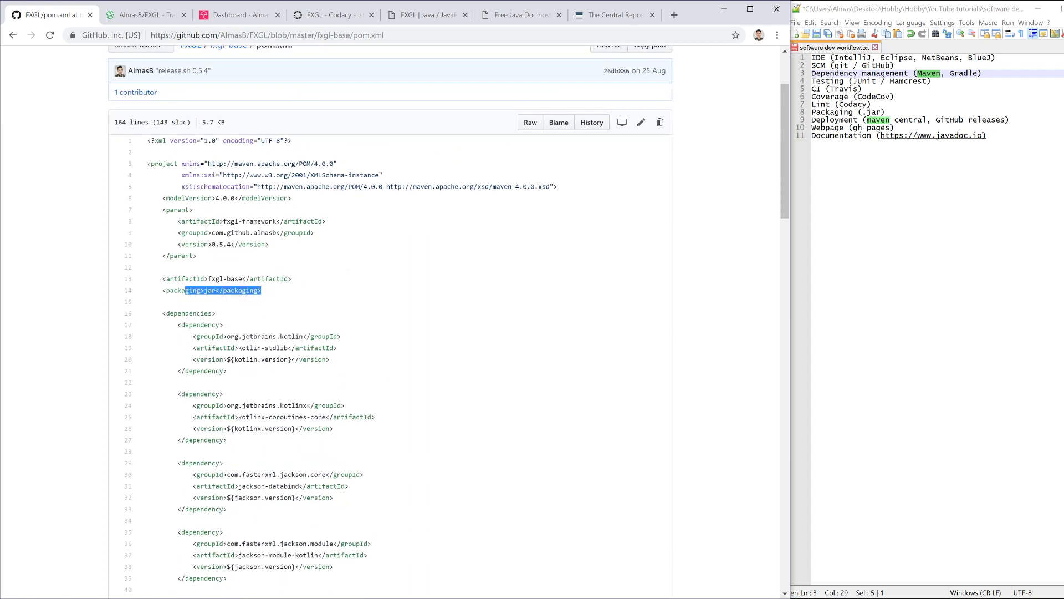
{"action": "left_click", "coordinate": [372, 258]}
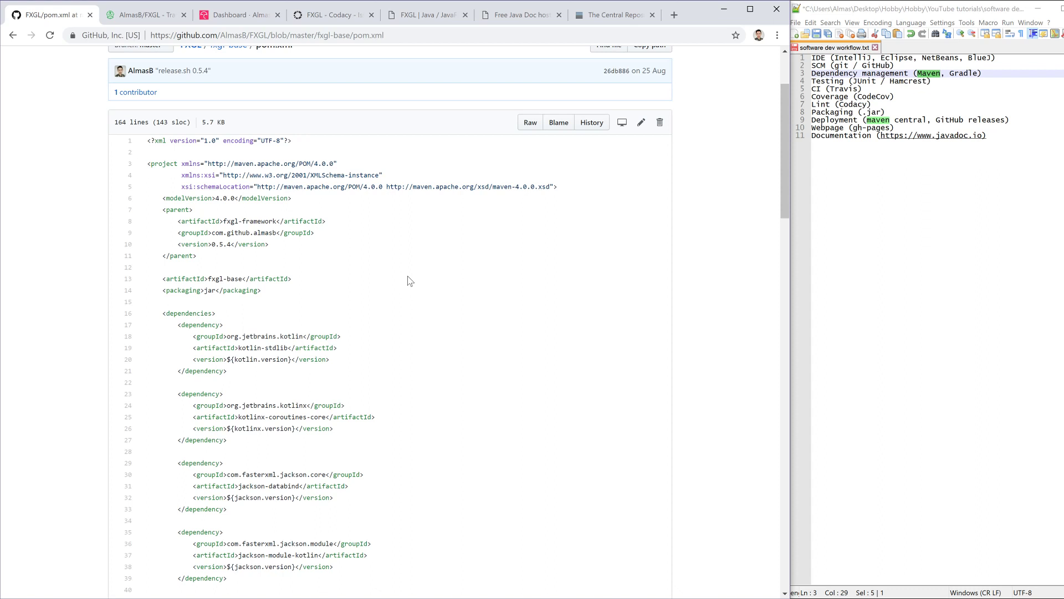
{"action": "mouse_move", "coordinate": [803, 189]}
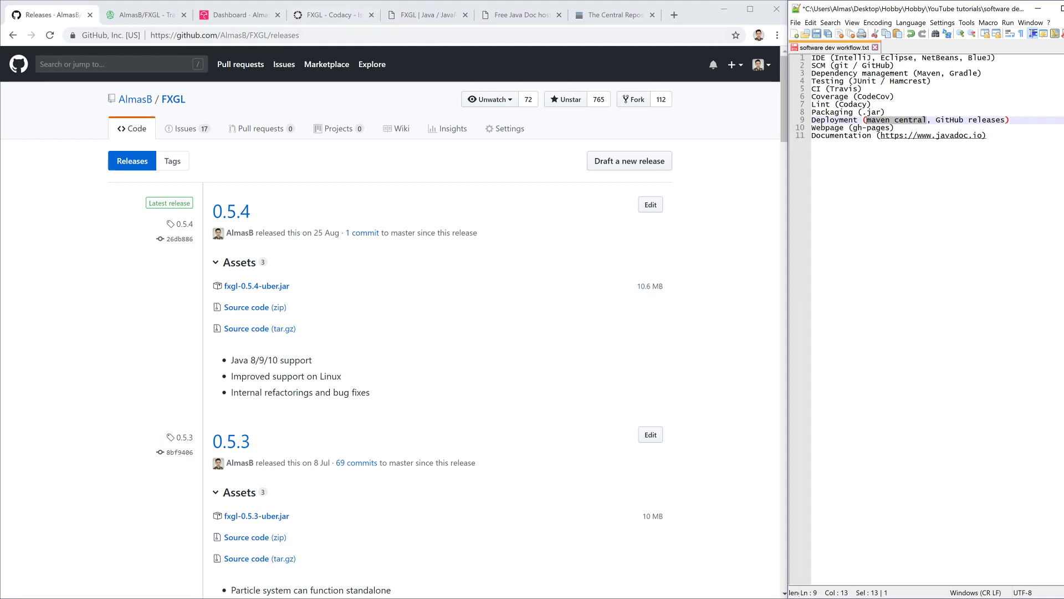
{"action": "mouse_move", "coordinate": [596, 26]}
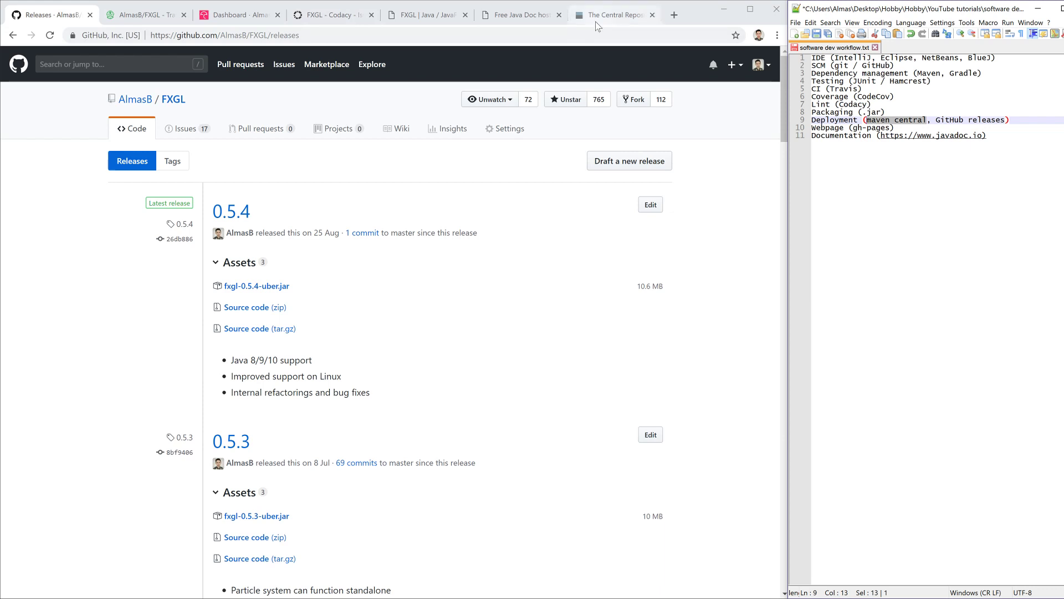
Step: Bring up the Maven Central search results listing fxgl and fxgl-base at 0.5.4
{"action": "left_click", "coordinate": [613, 14]}
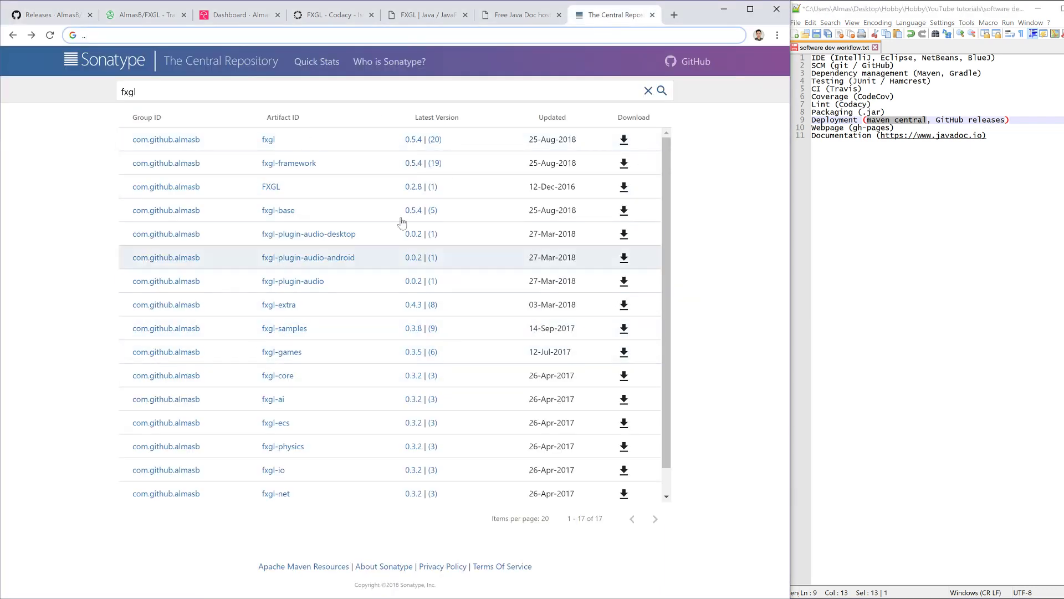
{"action": "mouse_move", "coordinate": [95, 230]}
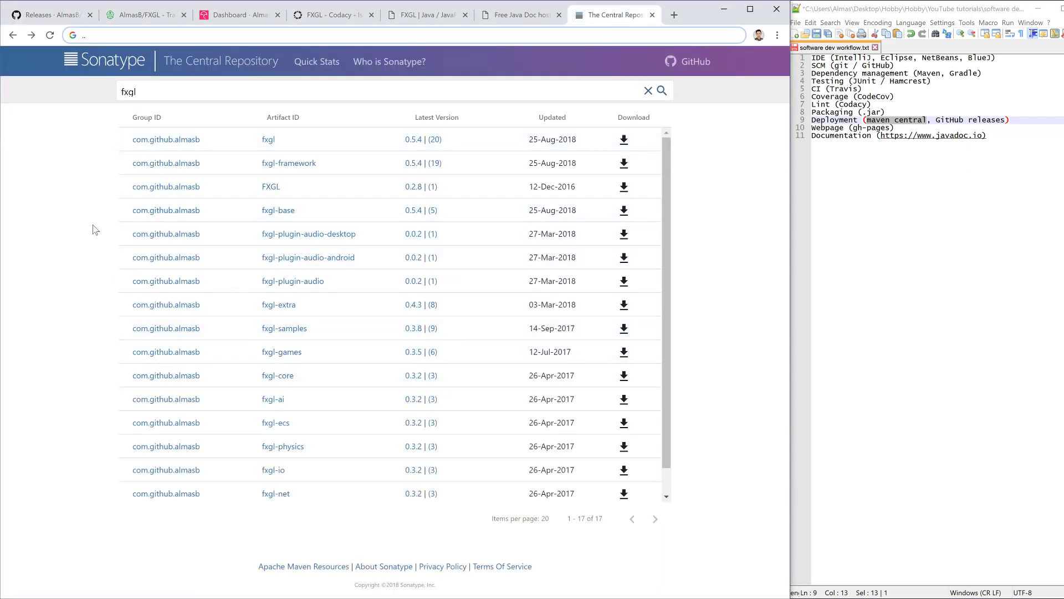
{"action": "mouse_move", "coordinate": [573, 173]}
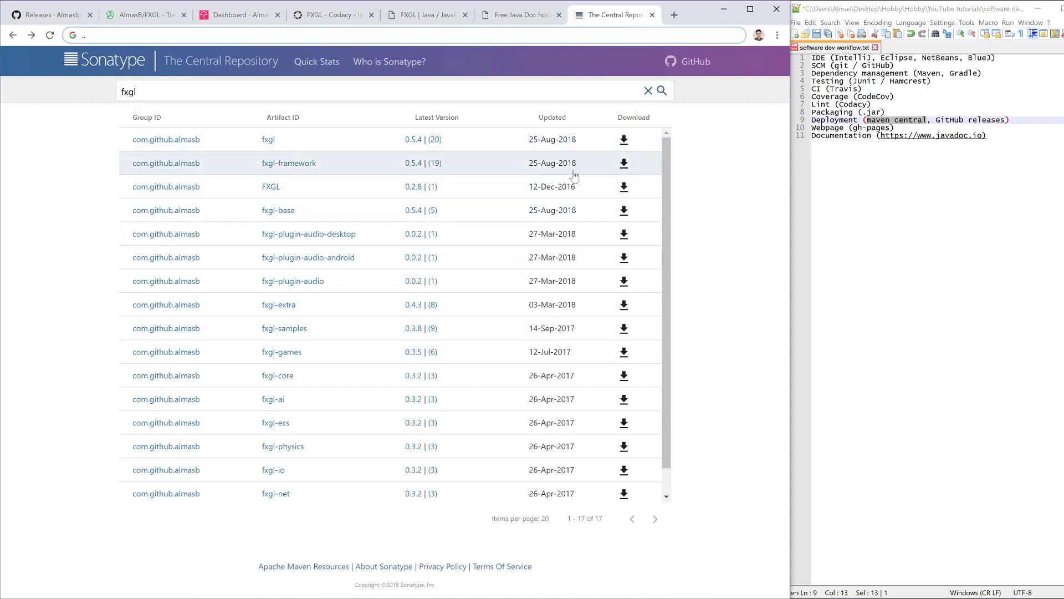
{"action": "mouse_move", "coordinate": [730, 195]}
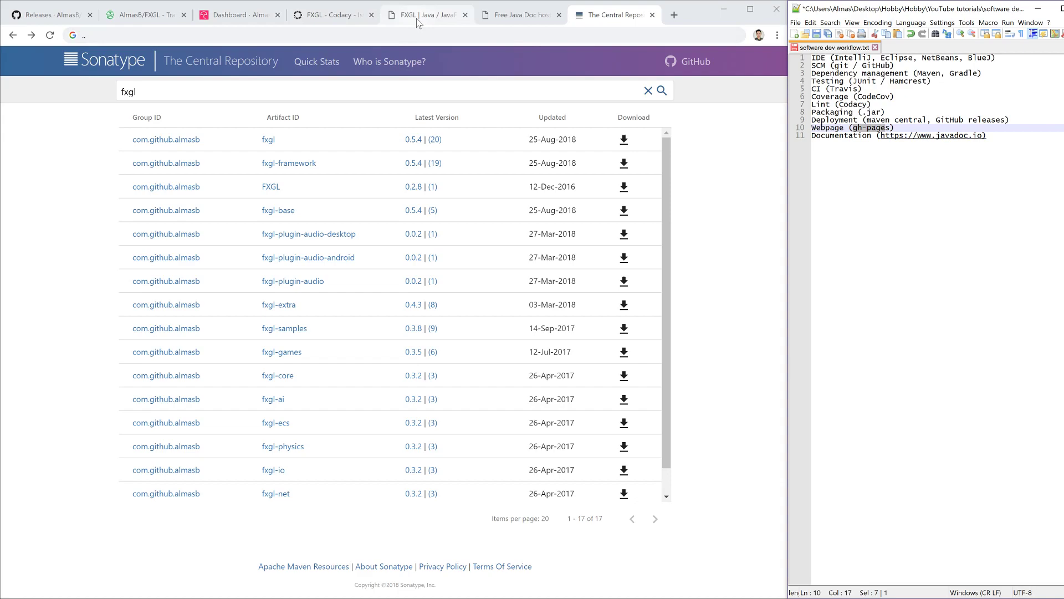
Step: Show the FXGL gh-pages site with its screenshots, then the javadoc.io fxgl-base docs
{"action": "left_click", "coordinate": [426, 14]}
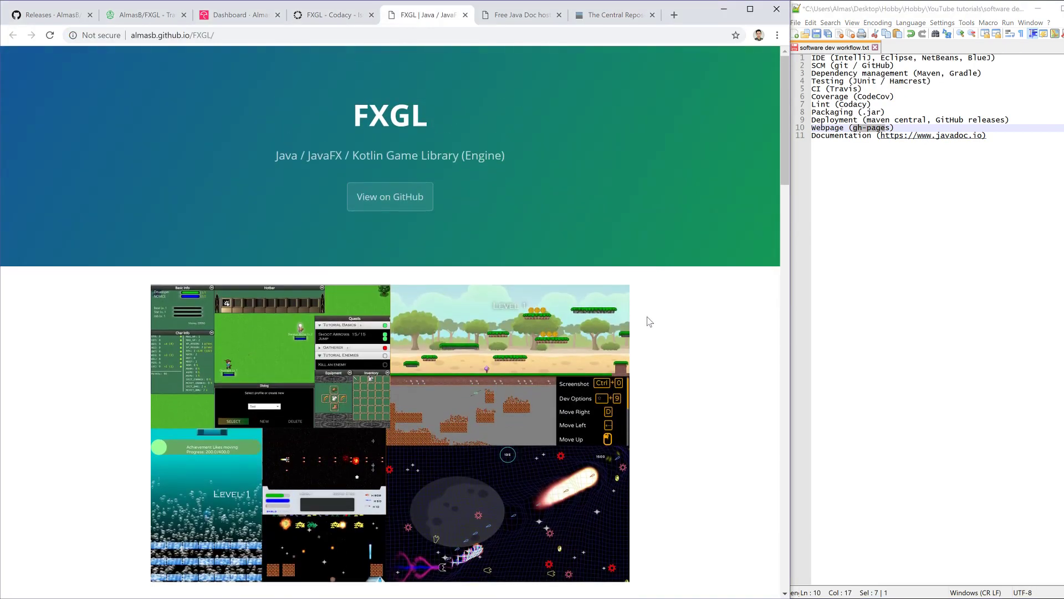
{"action": "scroll", "scroll_direction": "down", "scroll_amount": 3}
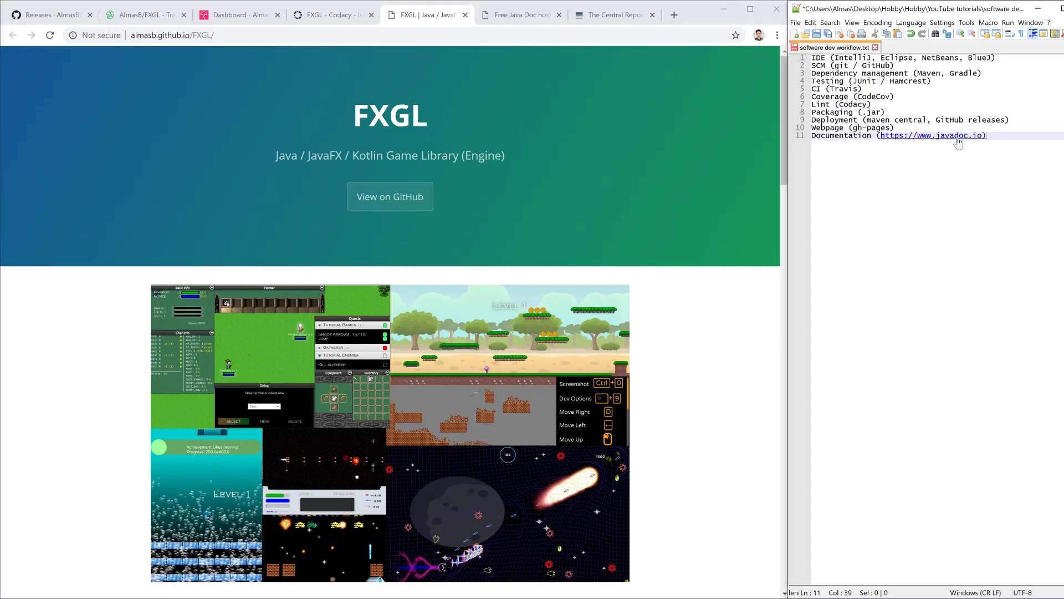
{"action": "left_click", "coordinate": [932, 135]}
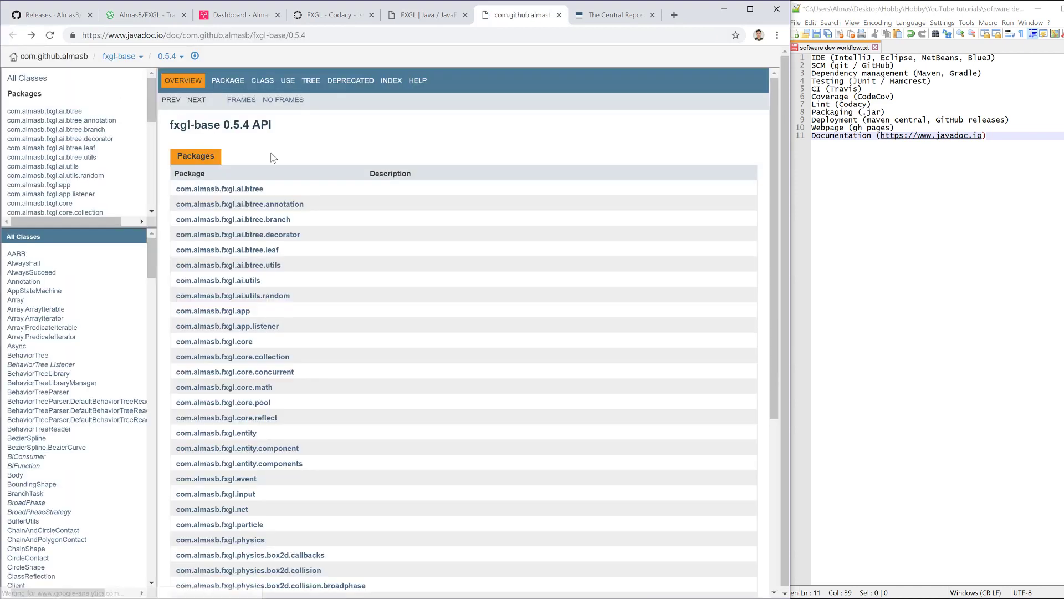
Step: Cycle back through the Central Repository results and FXGL releases to the repository front page
{"action": "left_click", "coordinate": [613, 14]}
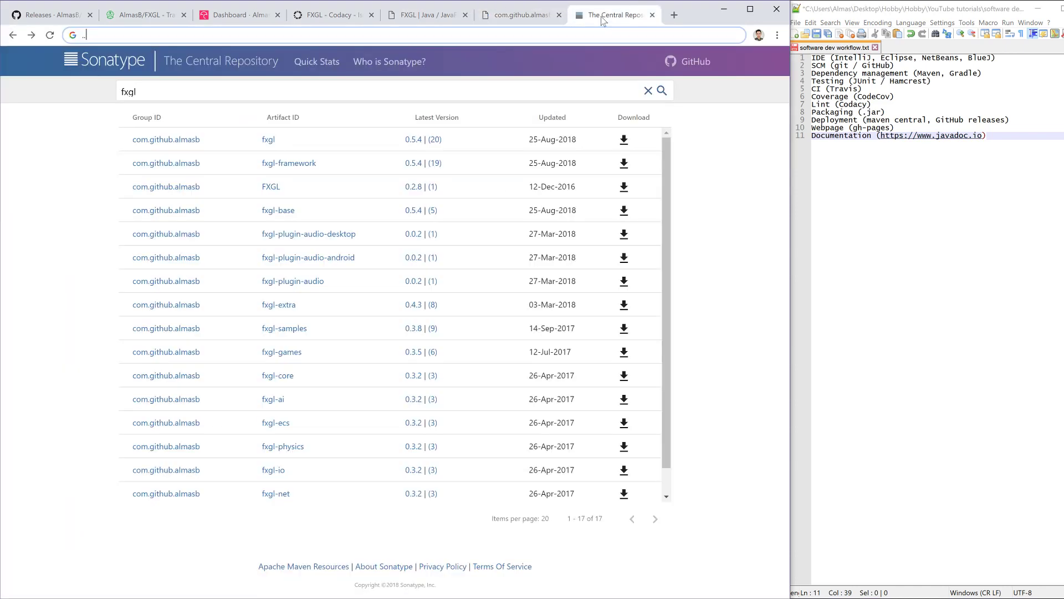
{"action": "left_click", "coordinate": [519, 14]}
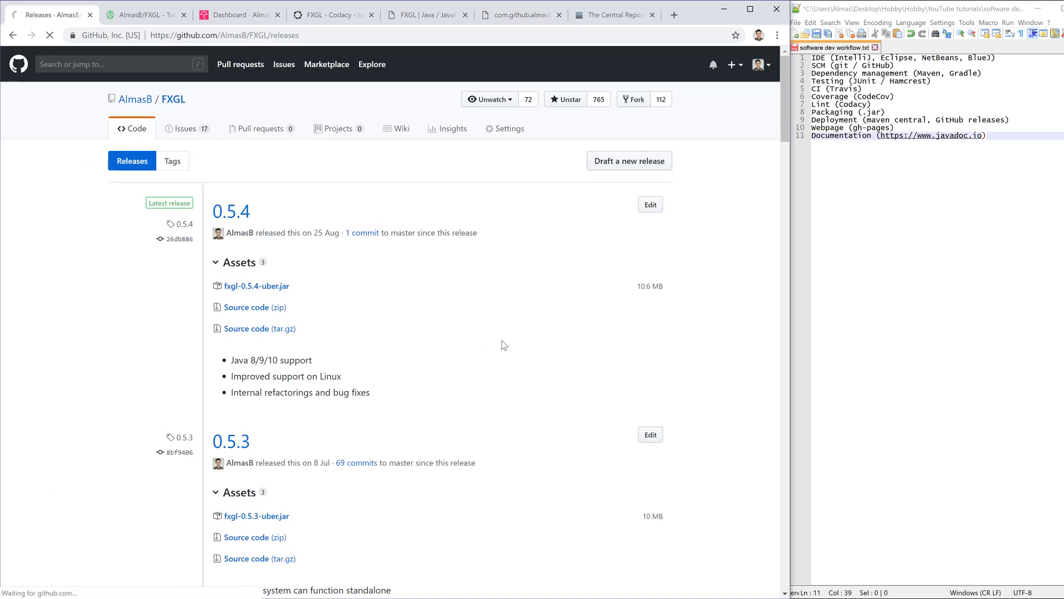
{"action": "left_click", "coordinate": [133, 130]}
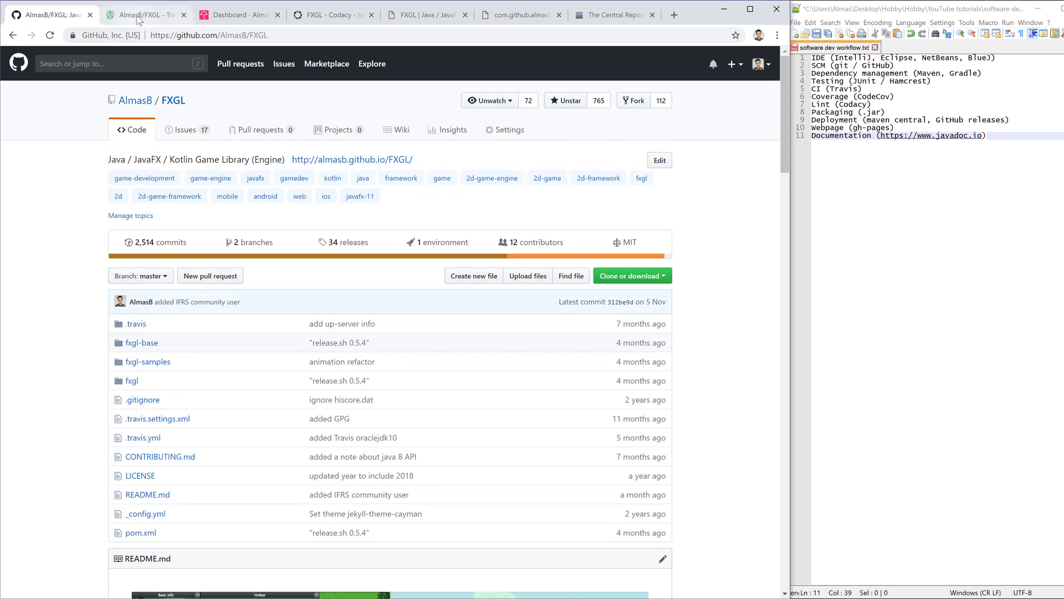
Step: Revisit the Travis CI build log, Codecov coverage and Codacy dashboard tabs
{"action": "left_click", "coordinate": [143, 14]}
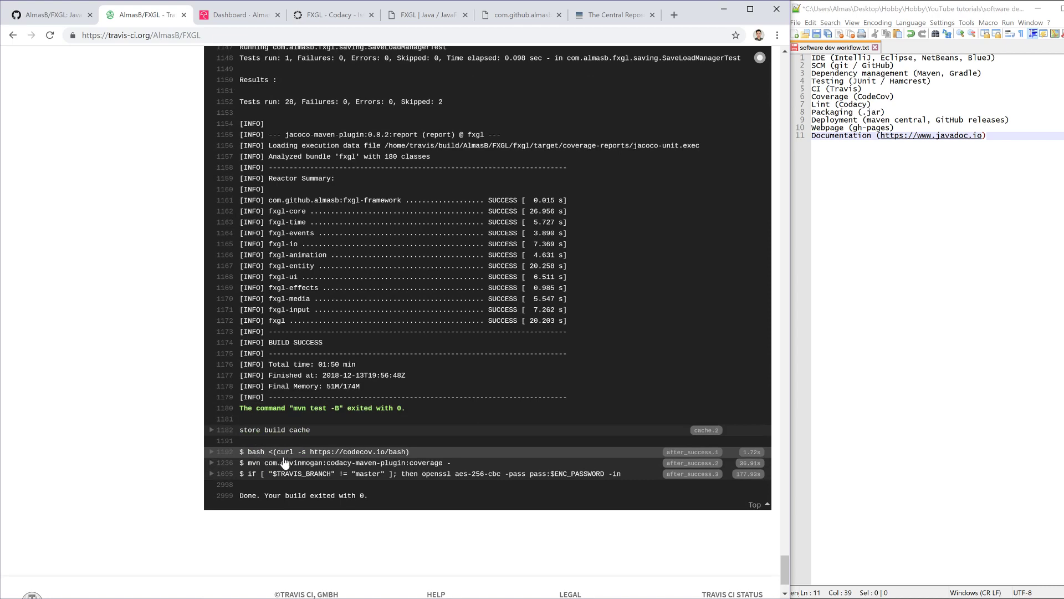
{"action": "left_click", "coordinate": [240, 14]}
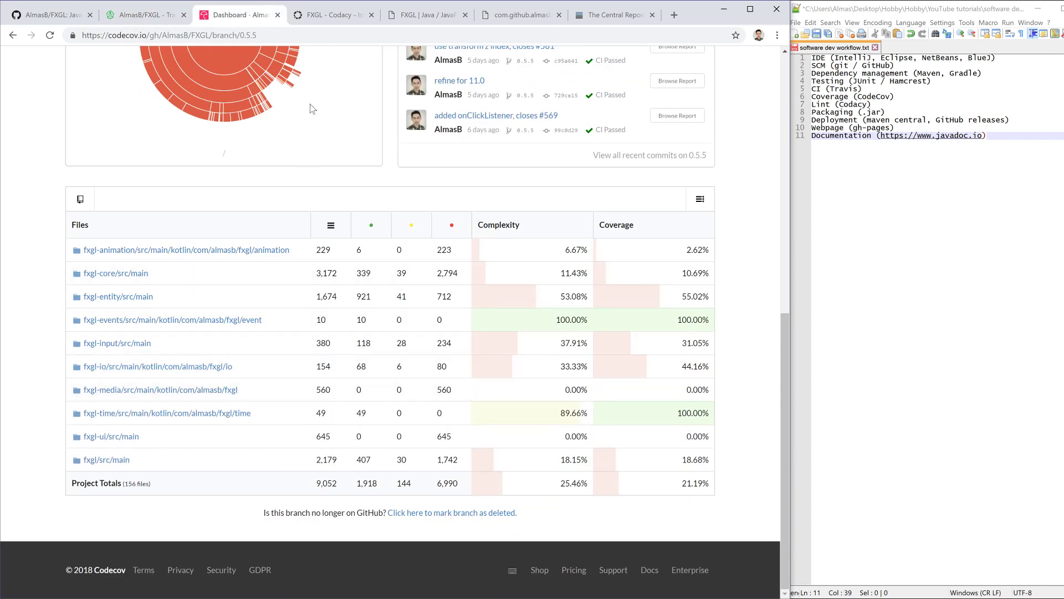
{"action": "left_click", "coordinate": [143, 14]}
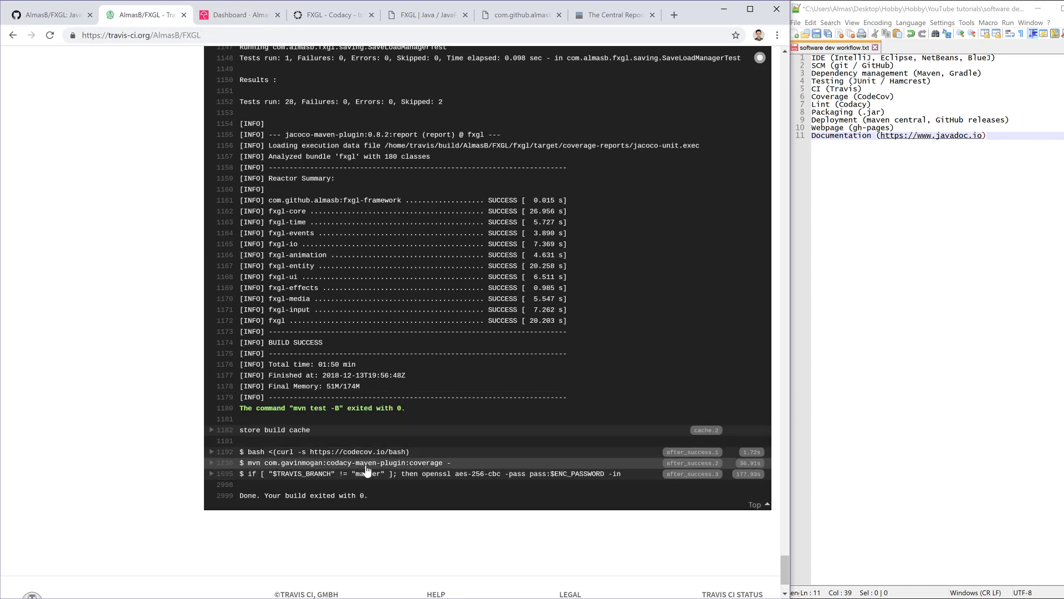
{"action": "left_click", "coordinate": [333, 14]}
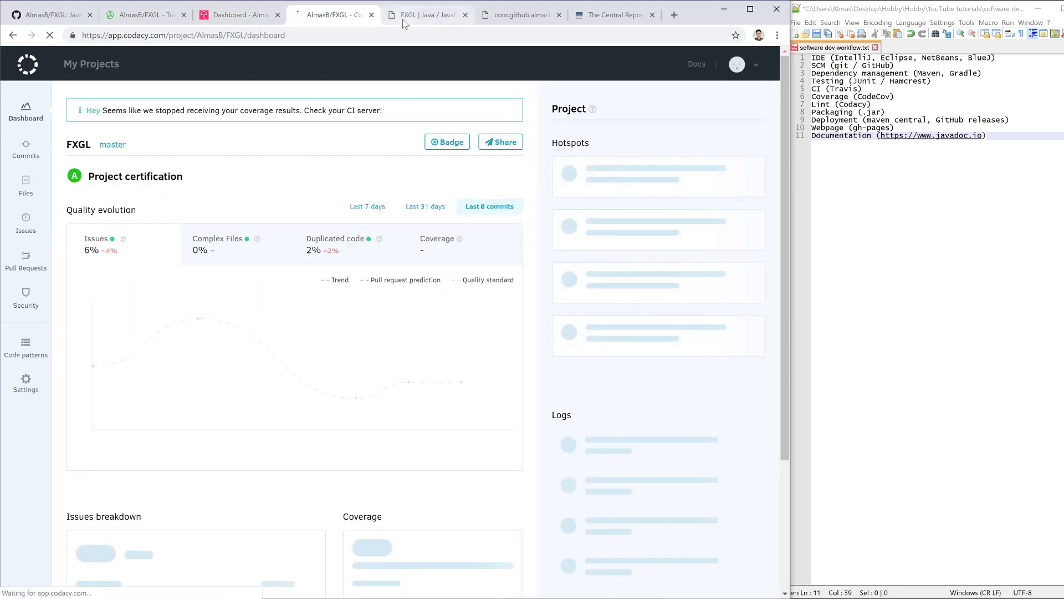
{"action": "scroll", "scroll_direction": "down", "scroll_amount": 3}
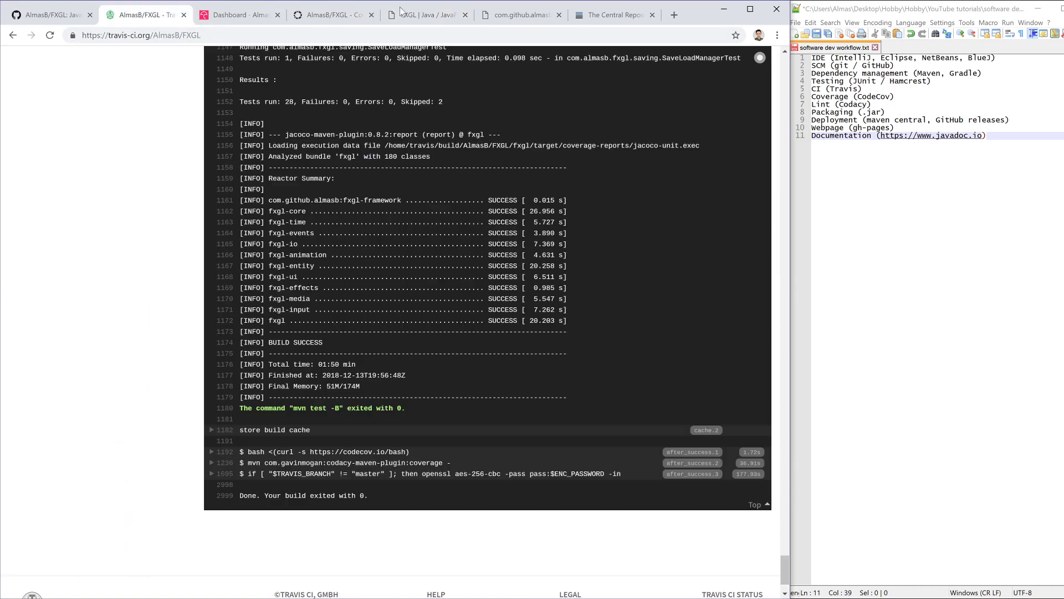
Step: Revisit the gh-pages site and the build log's upload steps, ending on the fxgl-base 0.5.4 API docs
{"action": "left_click", "coordinate": [426, 15]}
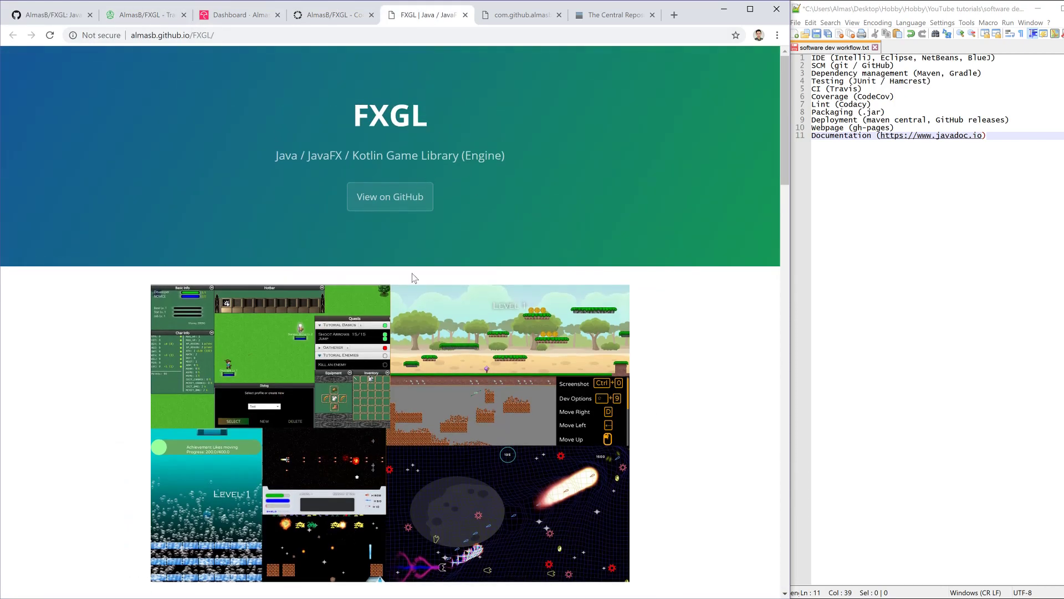
{"action": "left_click", "coordinate": [521, 15]}
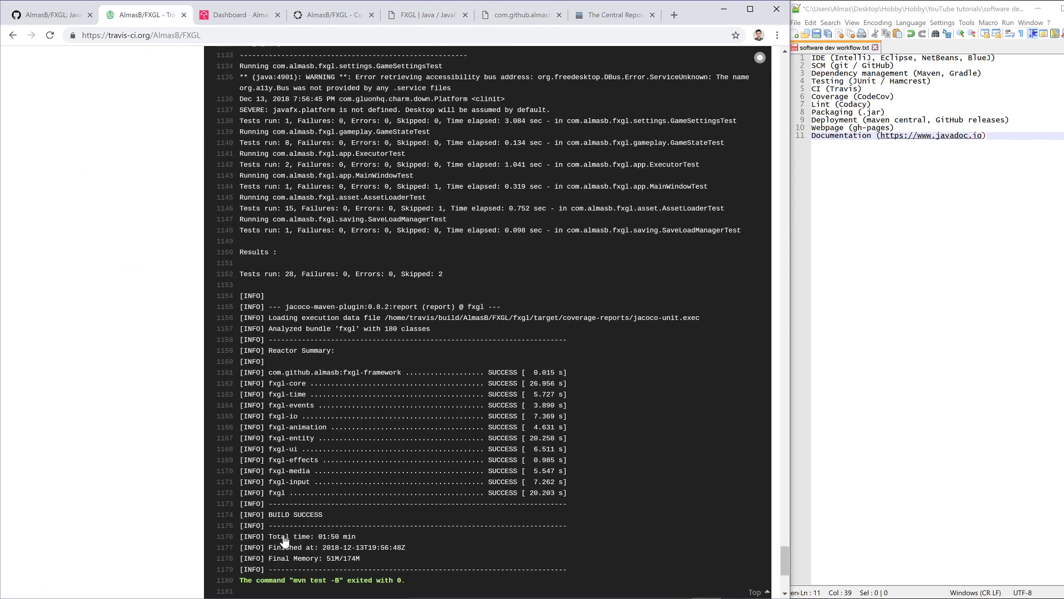
{"action": "scroll", "scroll_direction": "down", "scroll_amount": 3}
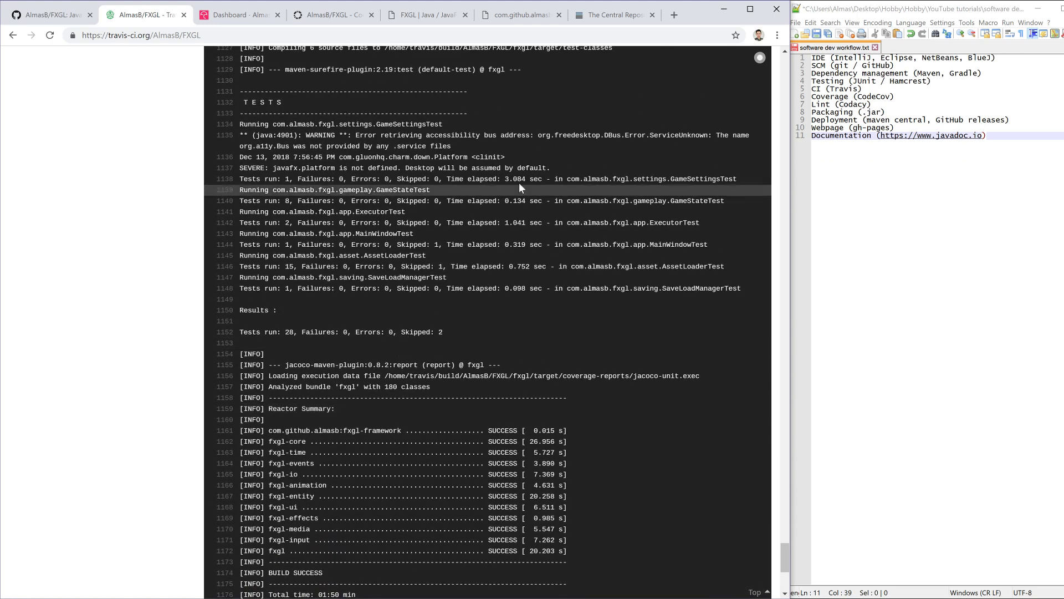
{"action": "left_click", "coordinate": [614, 14]}
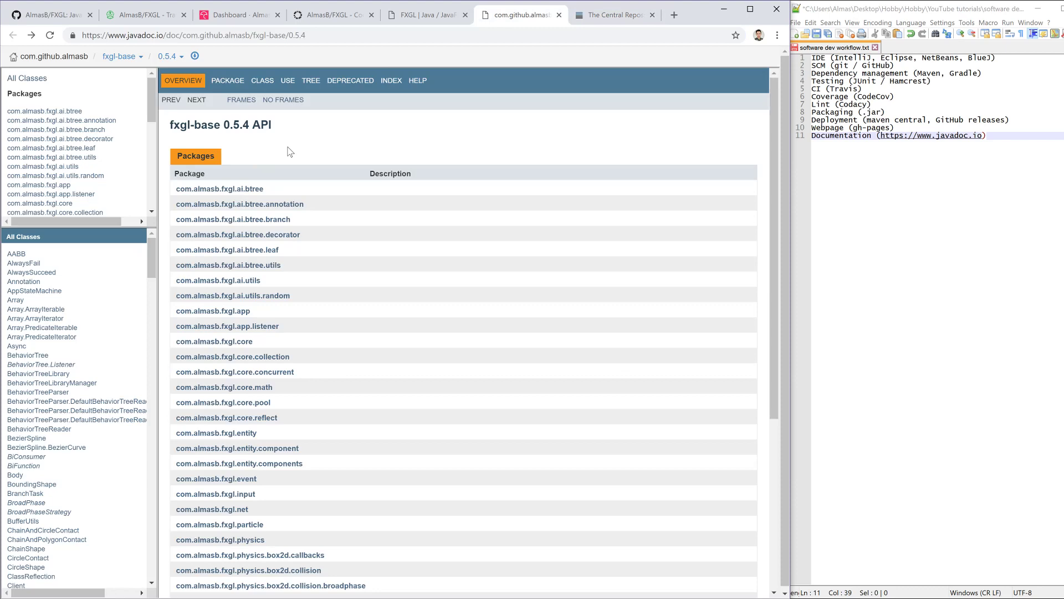
{"action": "scroll", "scroll_direction": "down", "scroll_amount": 3}
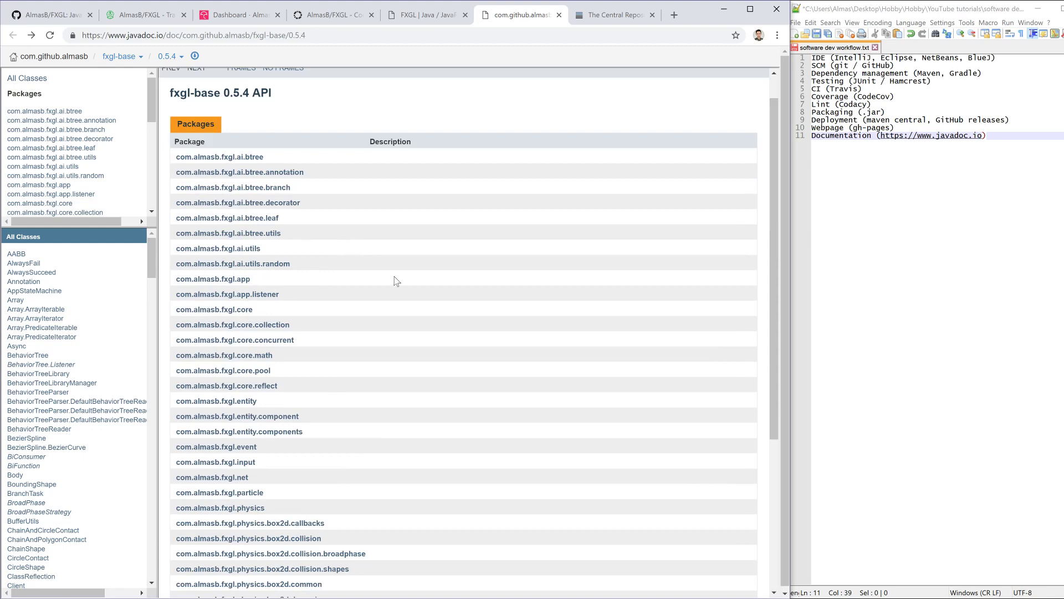
{"action": "scroll", "scroll_direction": "down", "scroll_amount": 3}
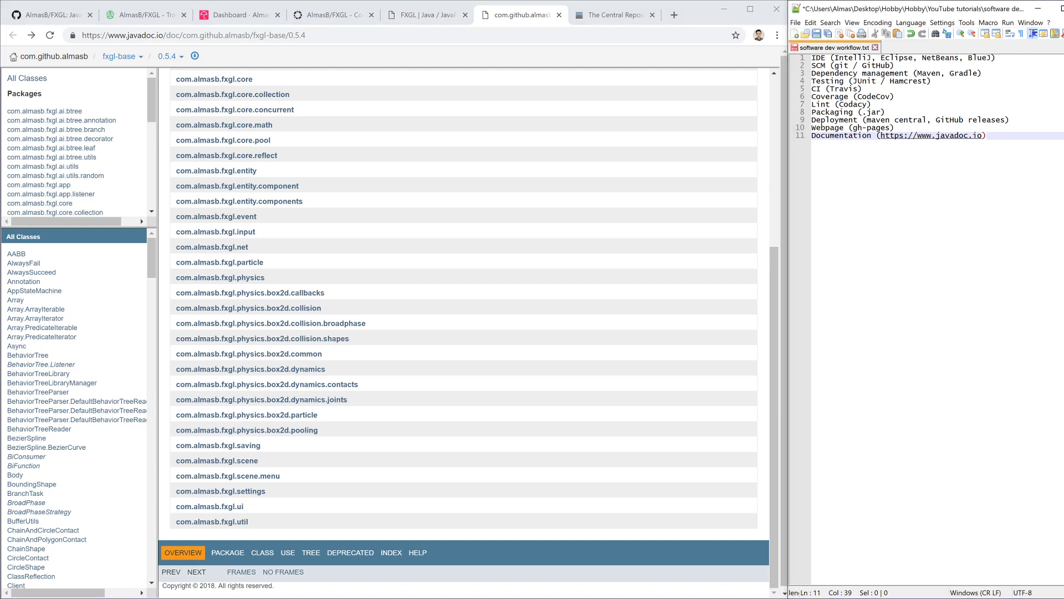
{"action": "left_click", "coordinate": [986, 136]}
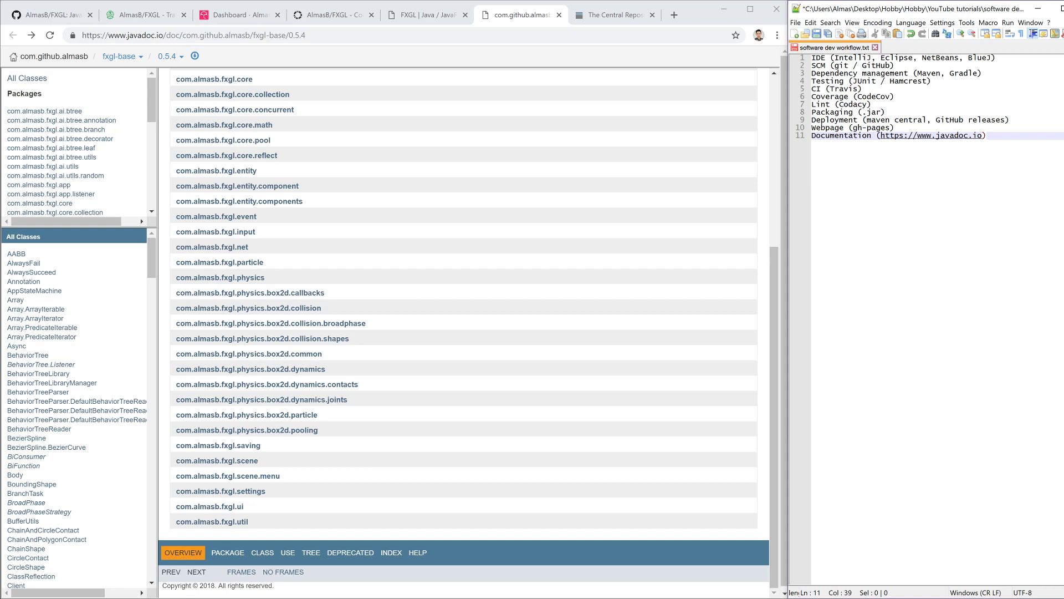
{"action": "left_click", "coordinate": [985, 135]}
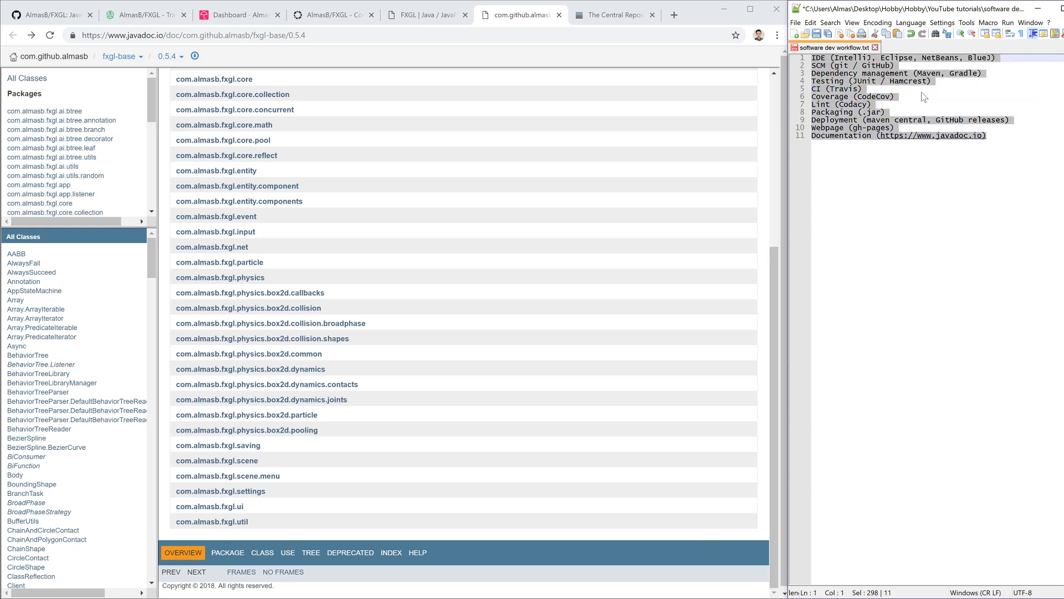
{"action": "left_click", "coordinate": [896, 96]}
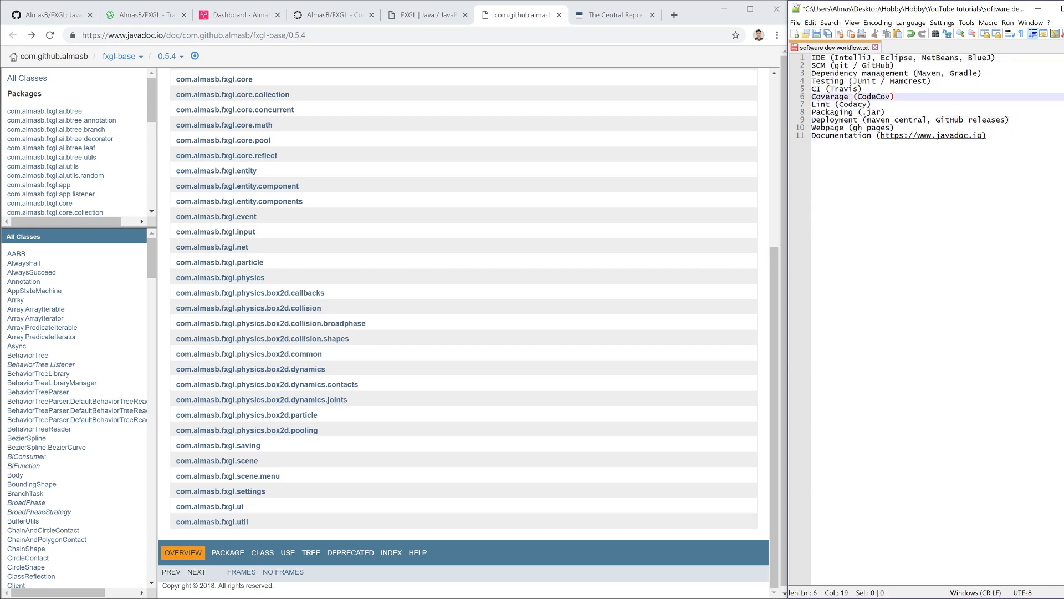